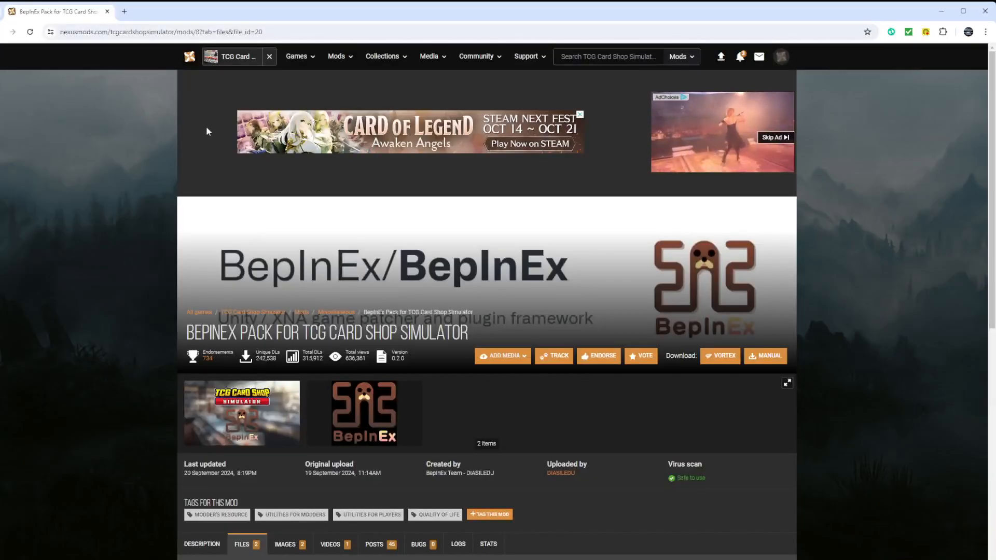
Search Nexus Mods games for 'tcg' to find TCG Card Shop Simulator.
left_click(189, 56)
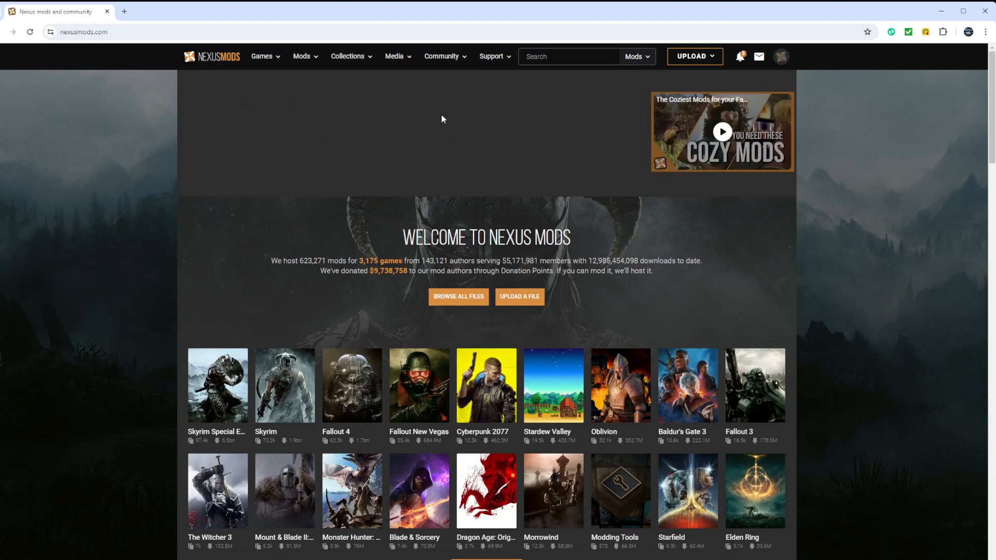
left_click(636, 56)
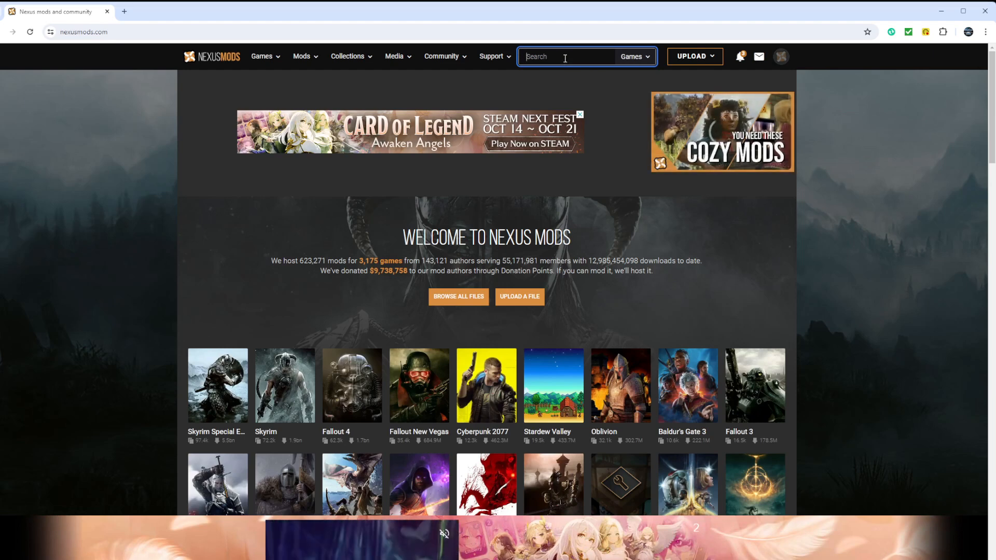
type("tcg")
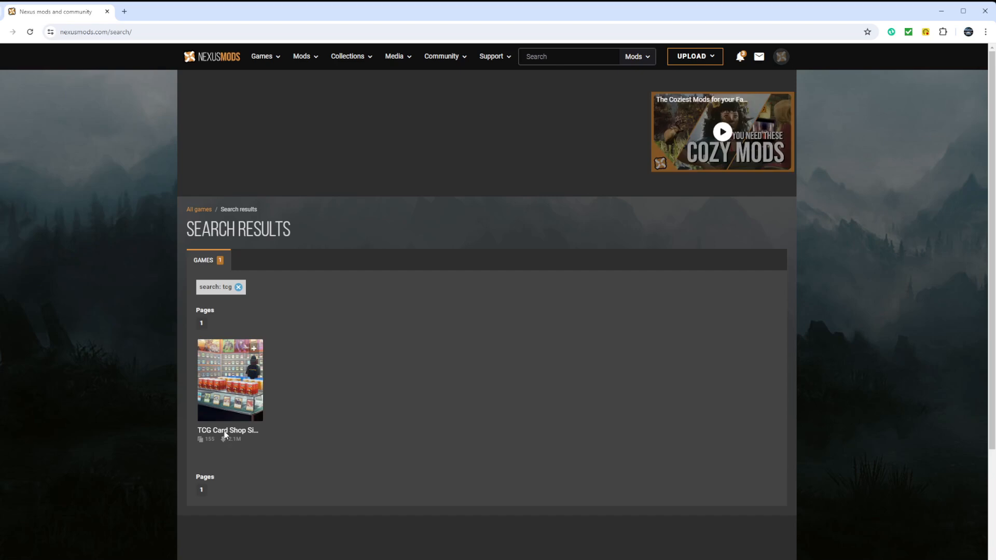
From the game's all-time popular mods, go to the BepInEx Pack mod page.
left_click(229, 380)
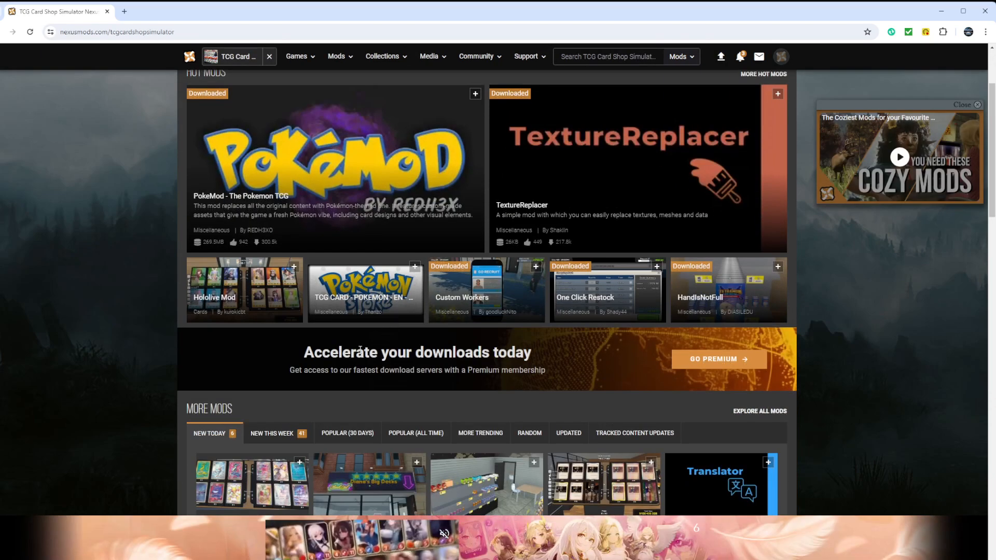
left_click(415, 433)
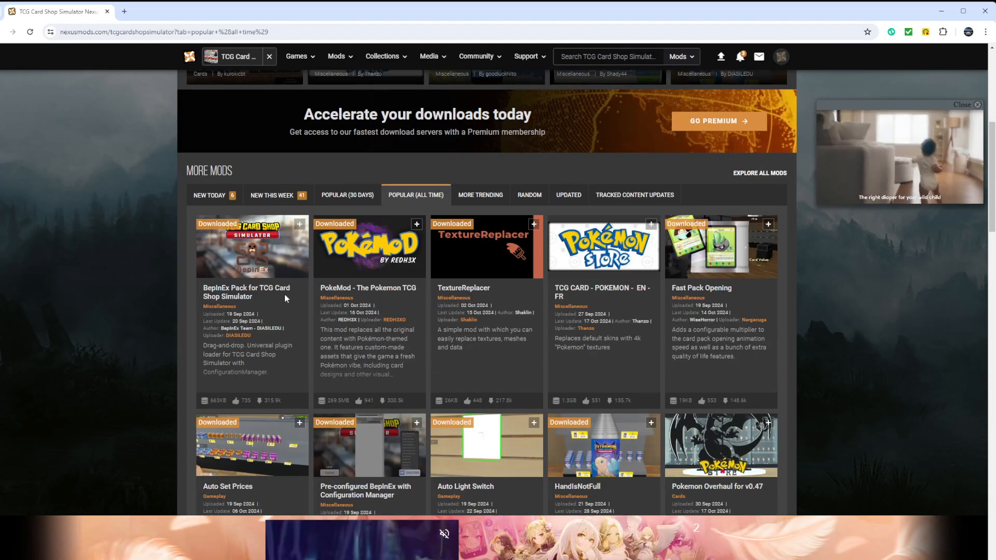
scroll("down", 3)
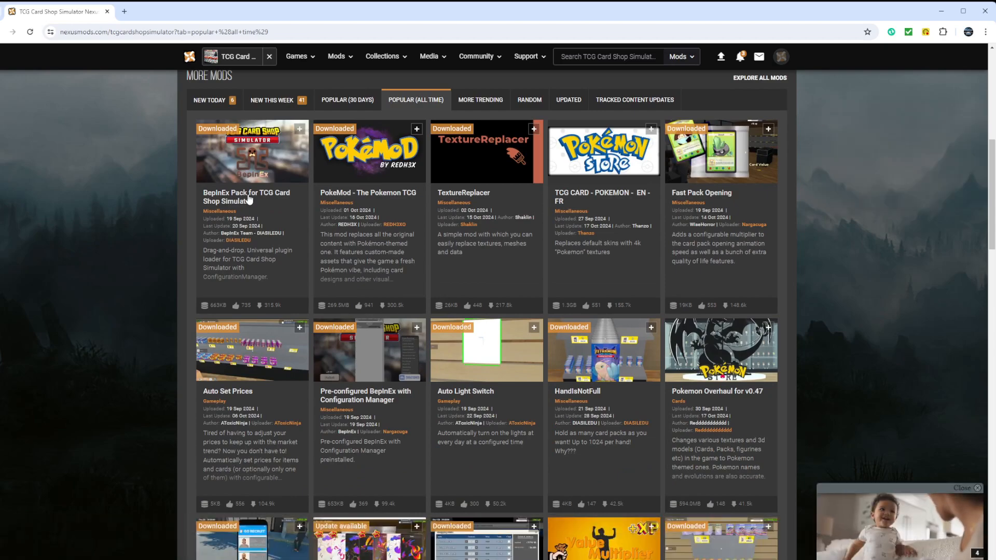
left_click(247, 196)
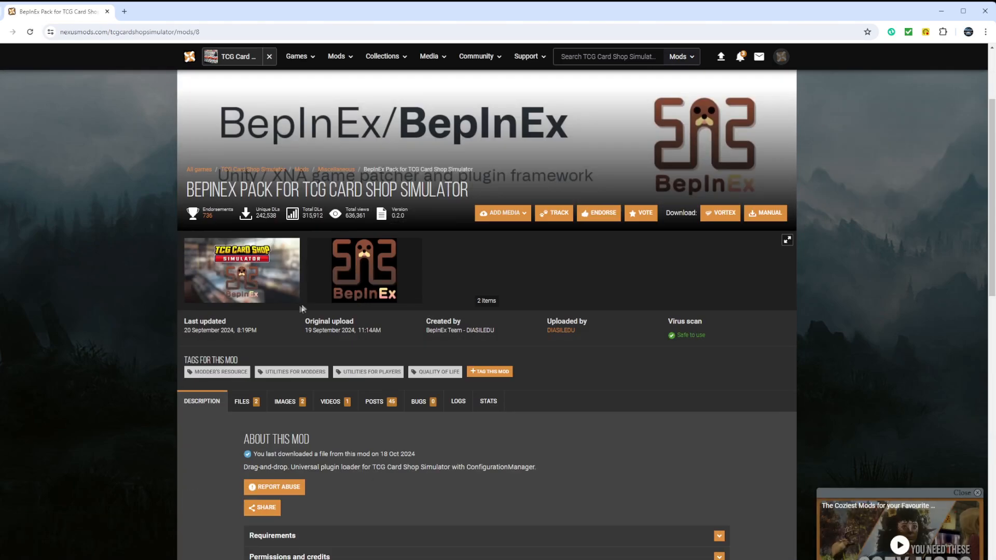
Request the manual download of the BepInEx Pack main file.
left_click(241, 401)
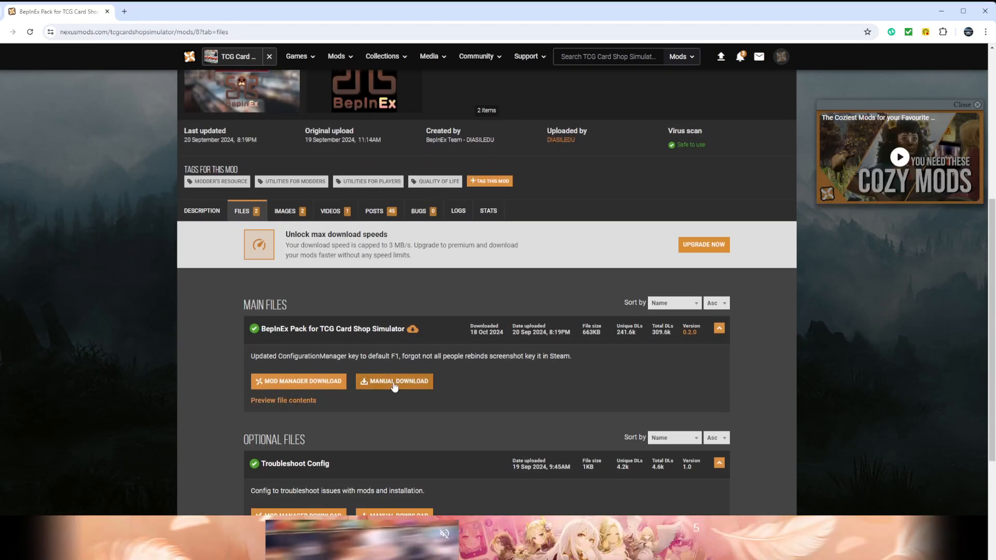
left_click(395, 381)
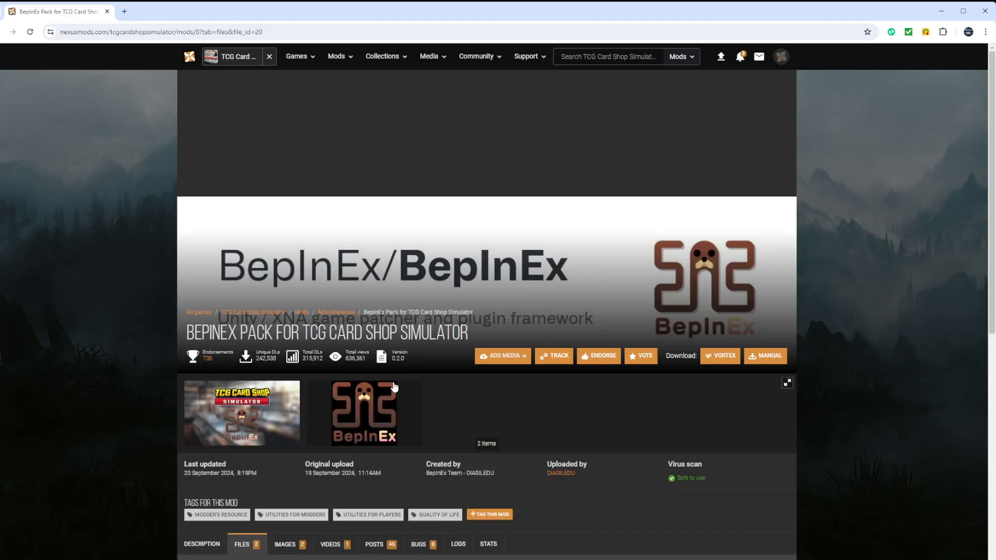
Start the free slow download of the BepInEx Pack zip and check recent downloads.
left_click(765, 356)
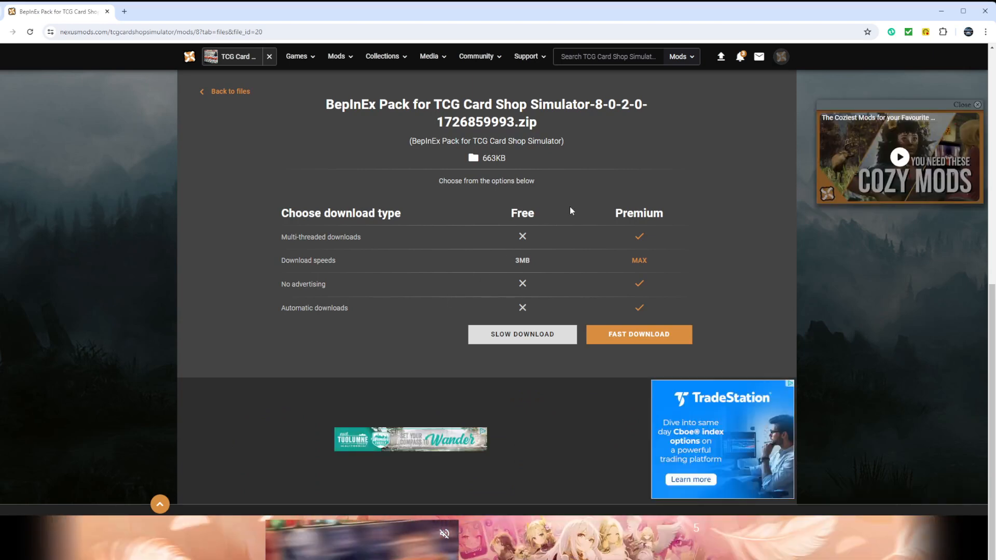
mouse_move(534, 310)
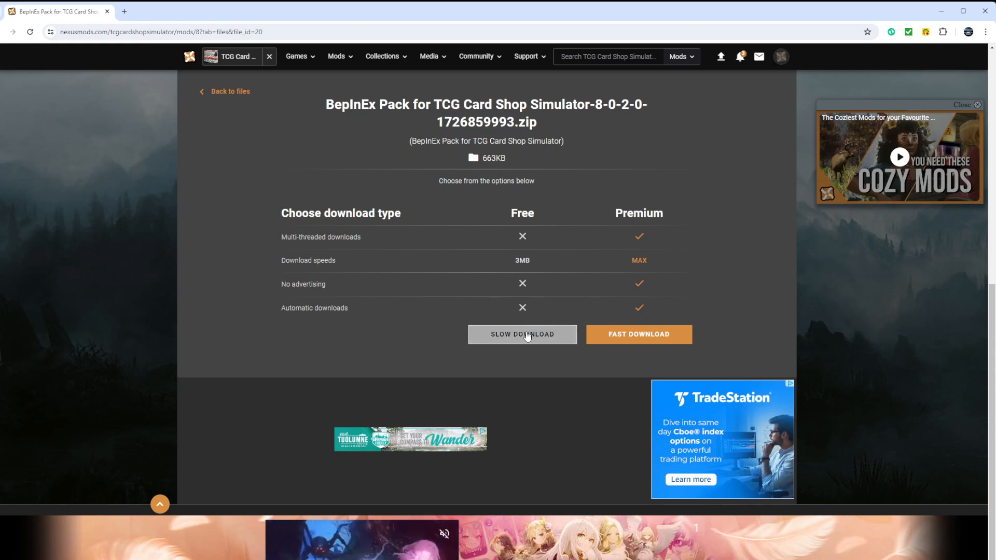
left_click(522, 334)
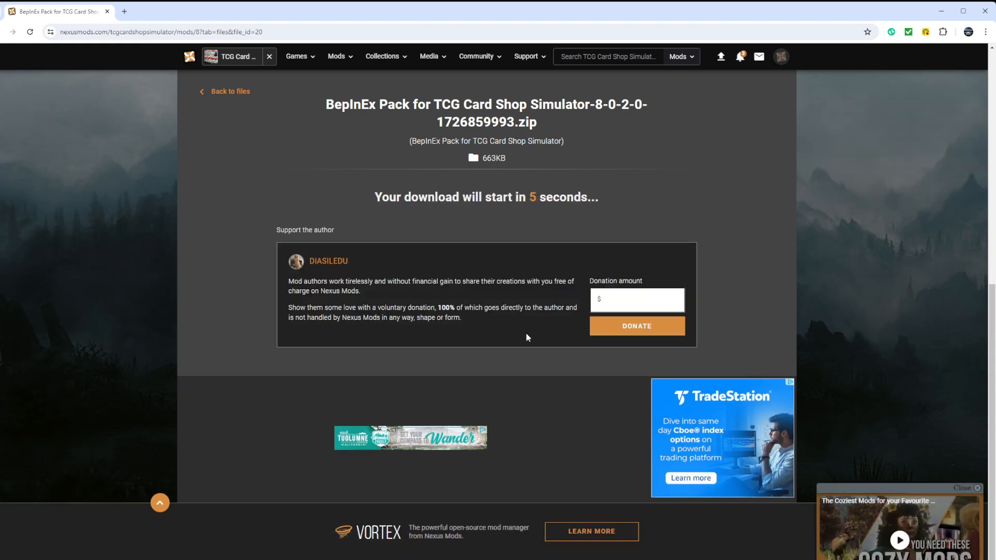
mouse_move(557, 238)
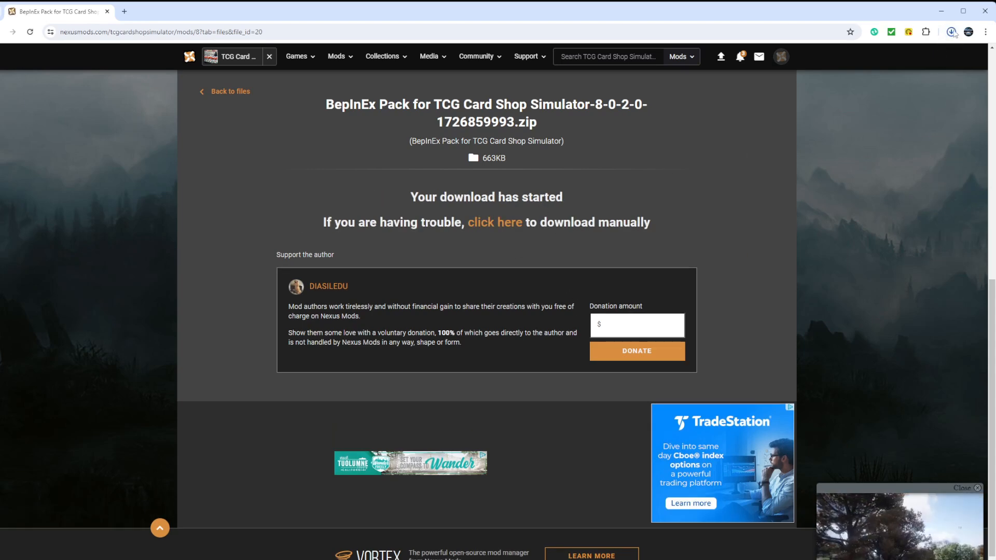
left_click(951, 32)
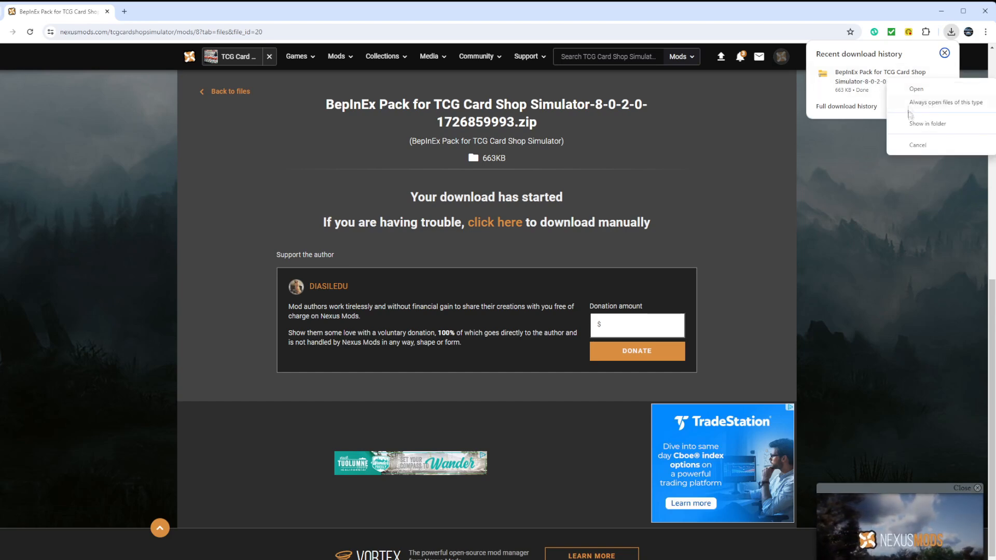
Show the downloaded BepInEx Pack zip in the Downloads folder.
left_click(928, 124)
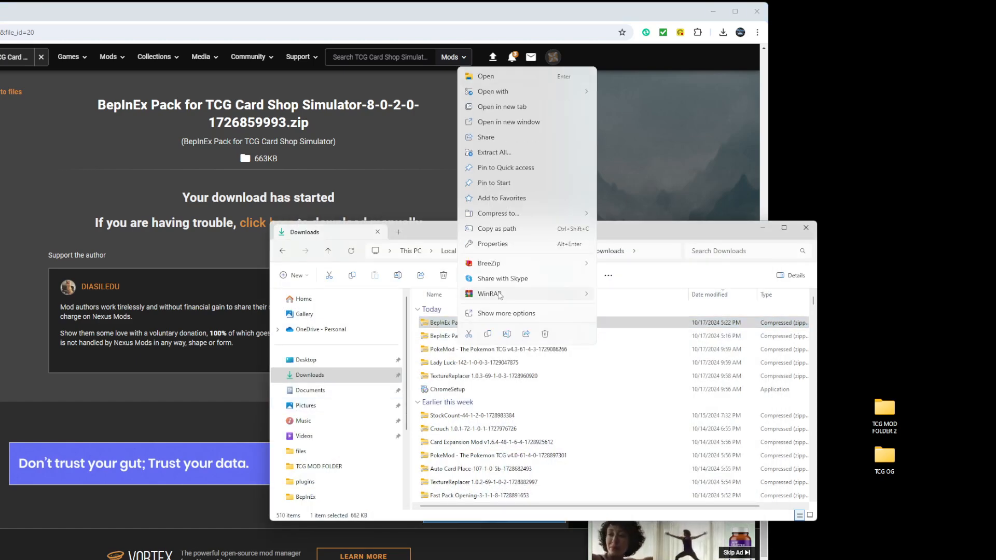
Extract the BepInEx Pack zip into TCG MOD FOLDER 2 on the Desktop.
left_click(494, 151)
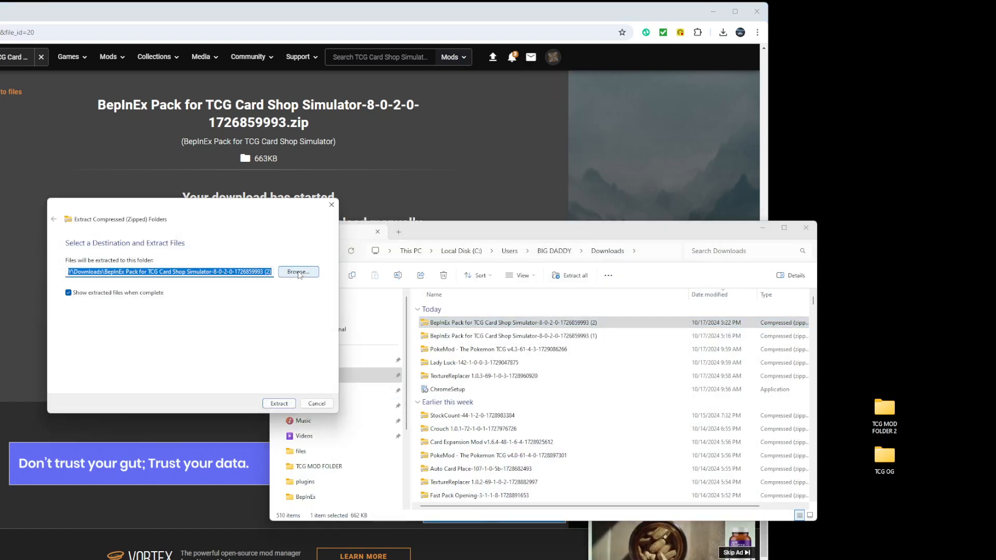
left_click(297, 272)
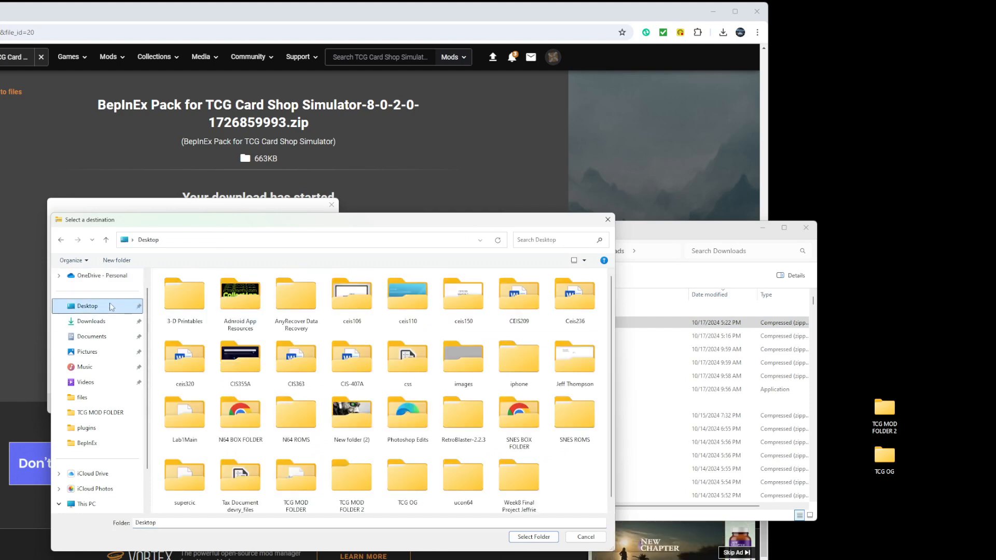
left_click(352, 472)
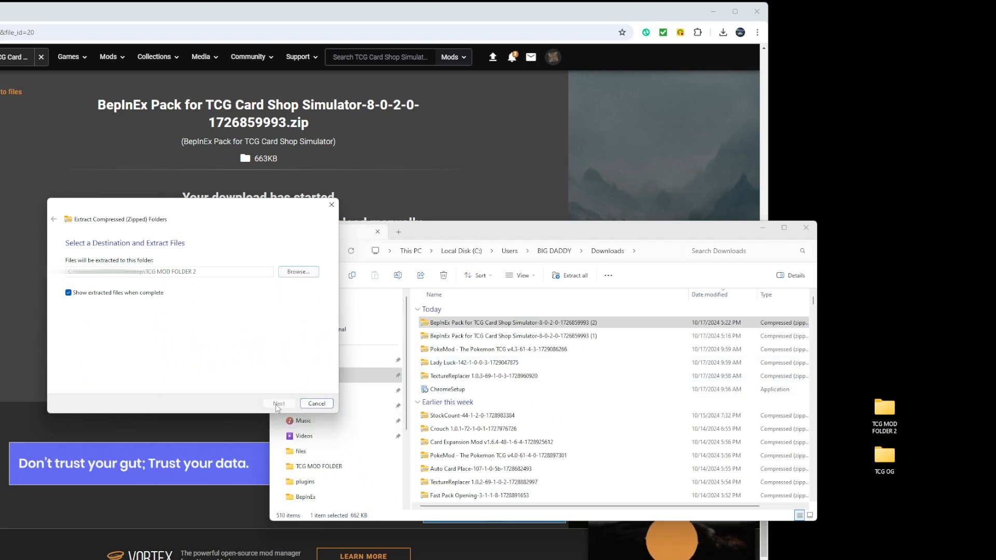
left_click(316, 404)
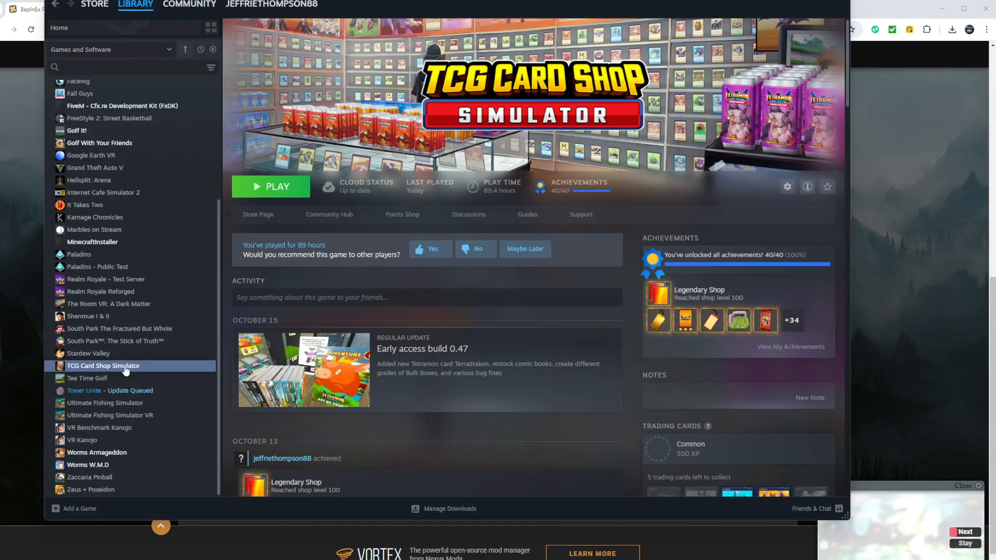
Use Steam's Manage options for TCG Card Shop Simulator to locate its install folder.
right_click(102, 365)
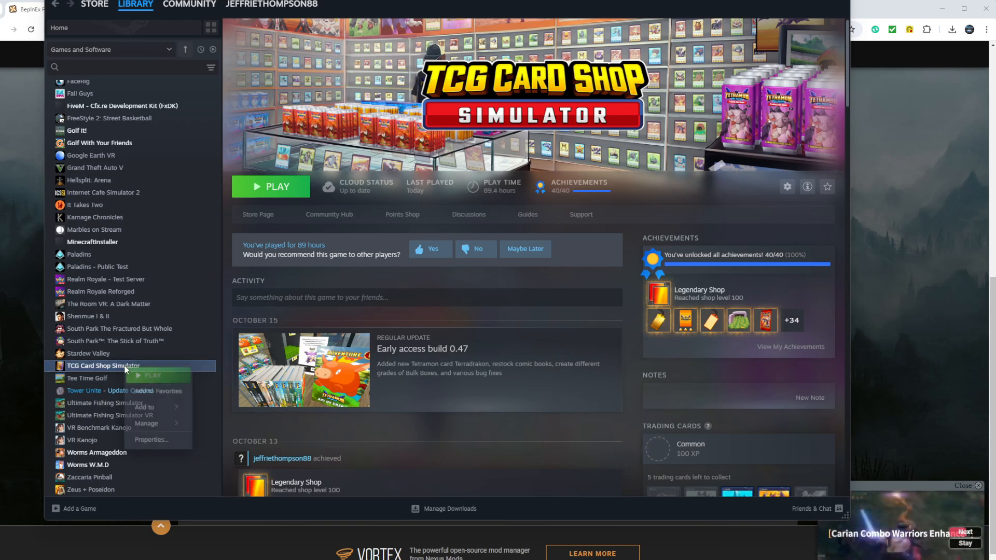
left_click(146, 423)
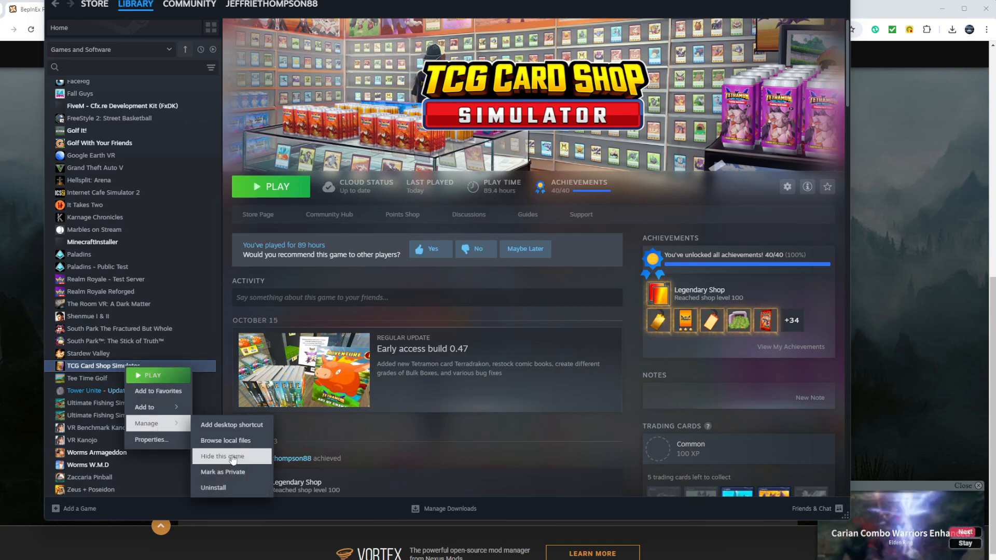
left_click(225, 440)
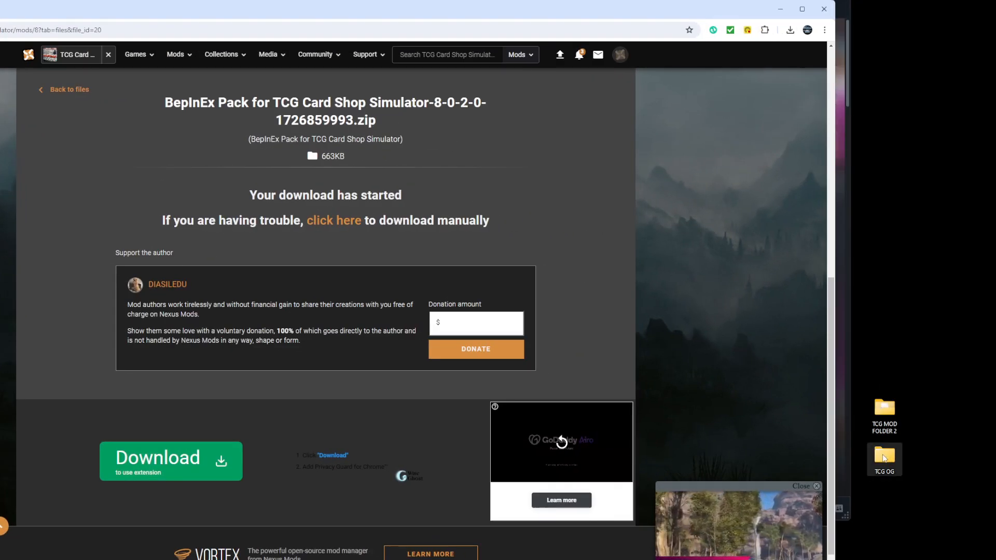
Browse the TCG OG game copy, noting the burst debug folder and UnityPlayer.dll.
double_click(884, 456)
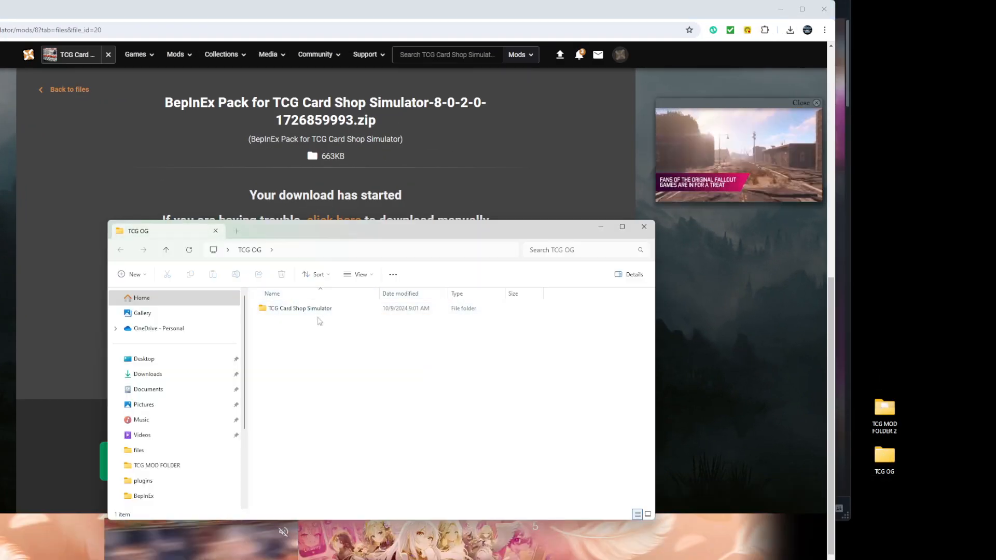
double_click(300, 308)
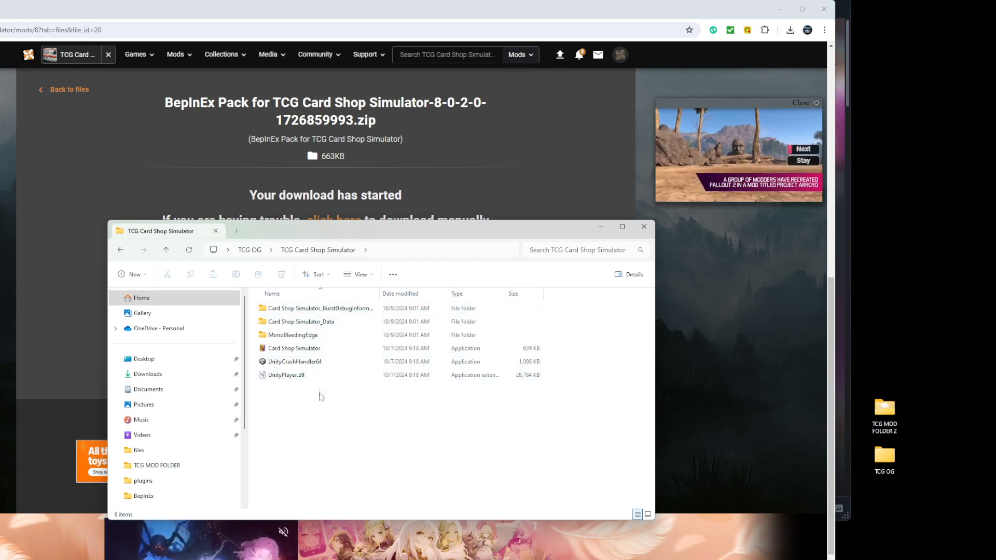
left_click(311, 308)
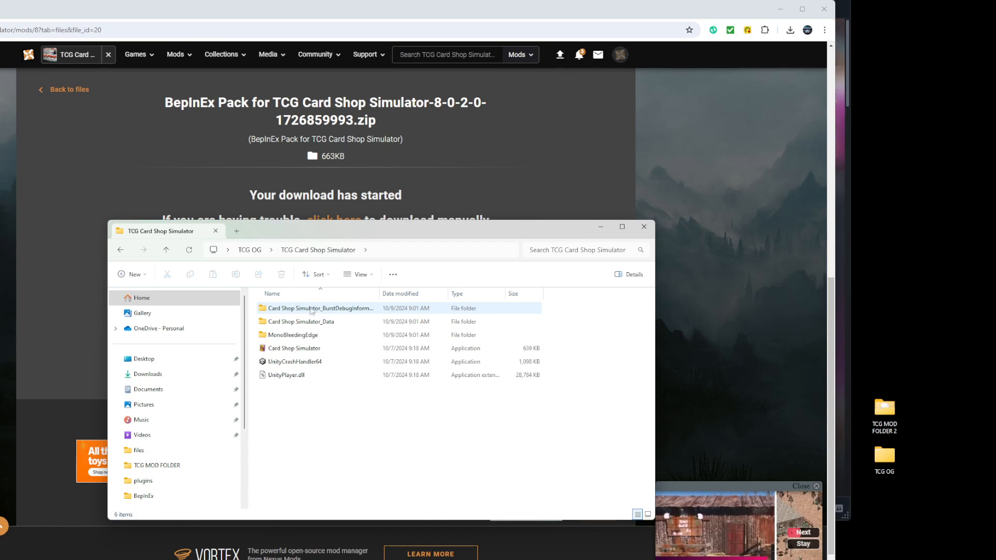
left_click(286, 374)
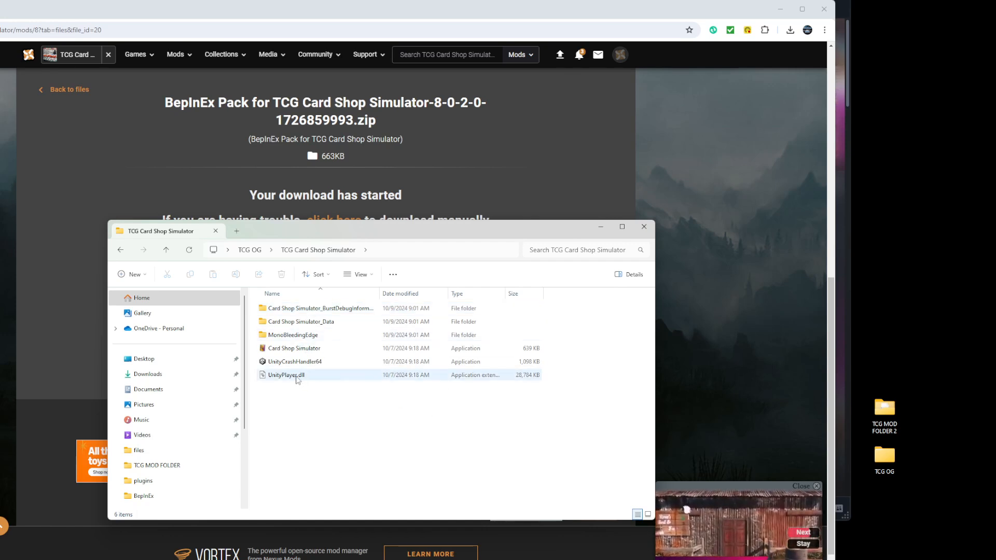
left_click(321, 308)
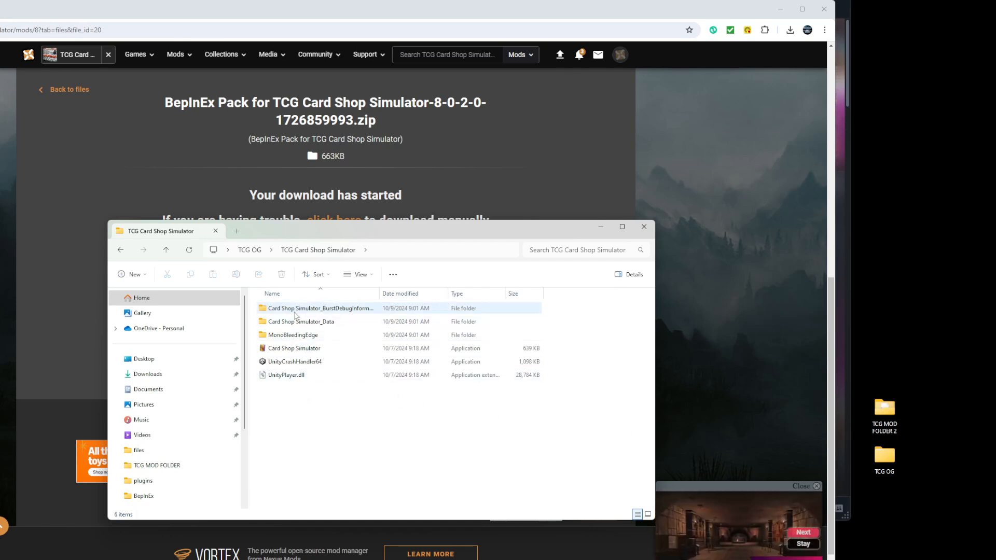
left_click(293, 335)
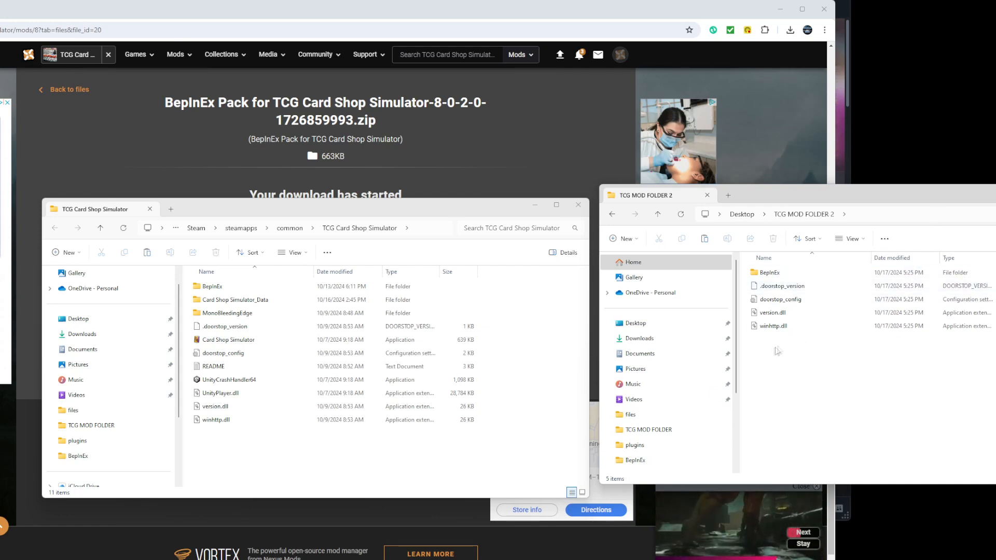
Select all files in TCG MOD FOLDER 2 and cancel the Replace prompt when moving them.
key("ctrl+a")
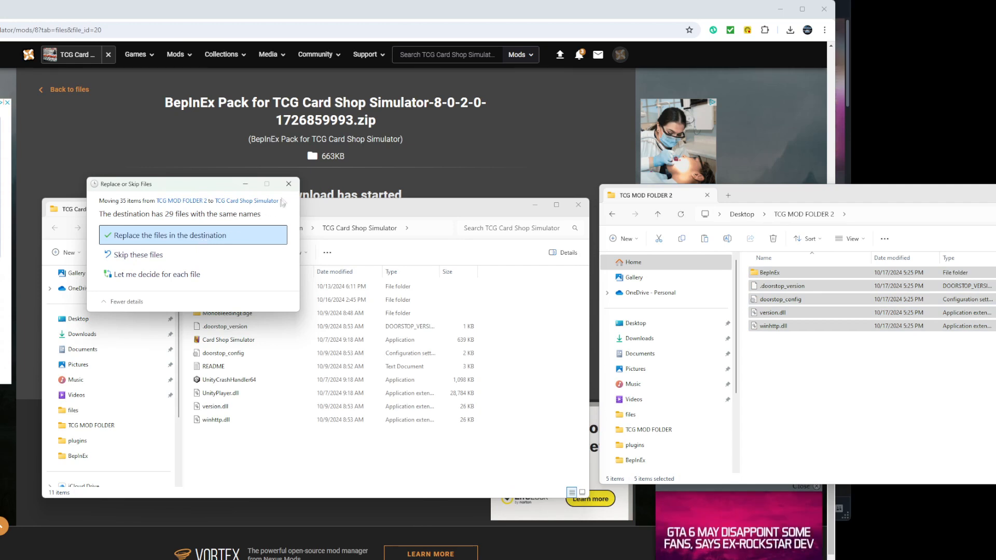
left_click(288, 184)
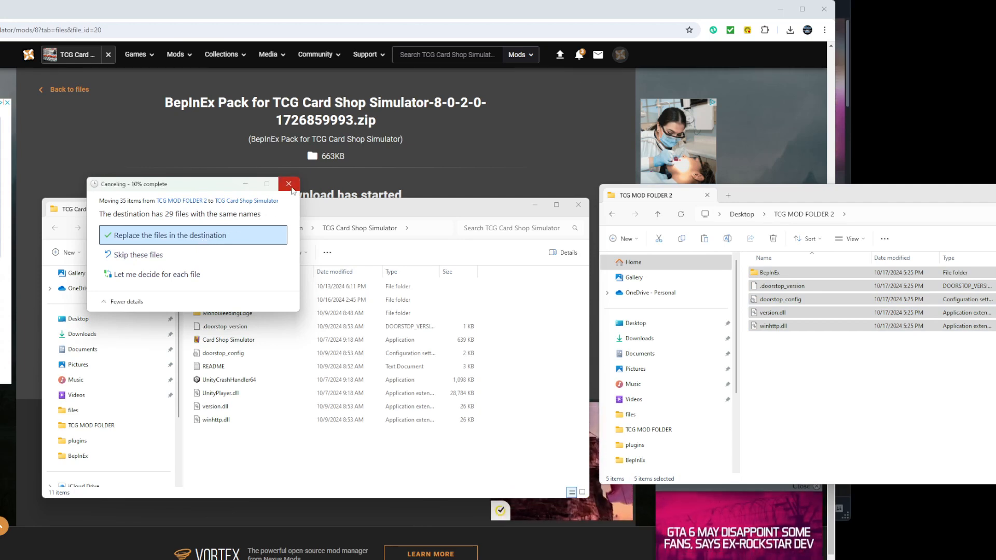
left_click(168, 236)
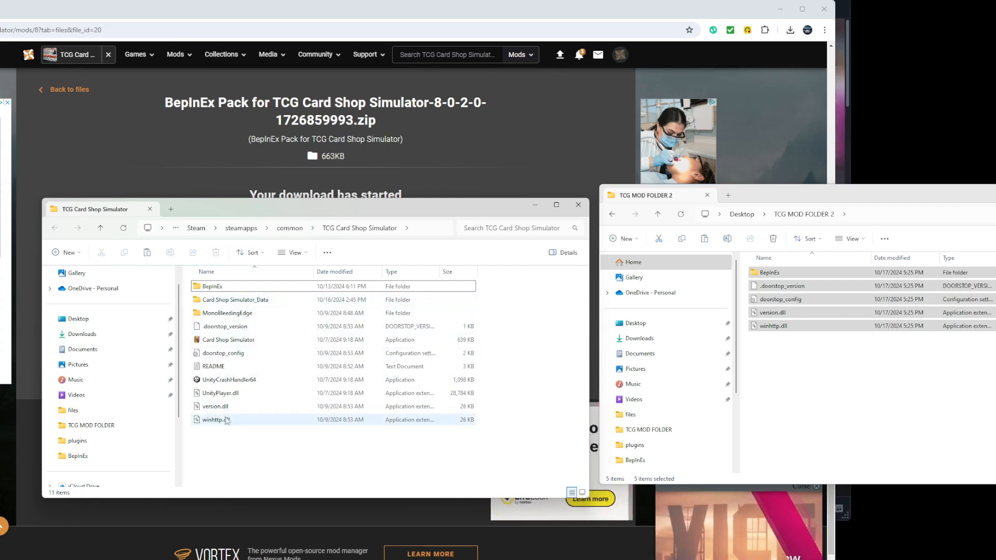
mouse_move(216, 419)
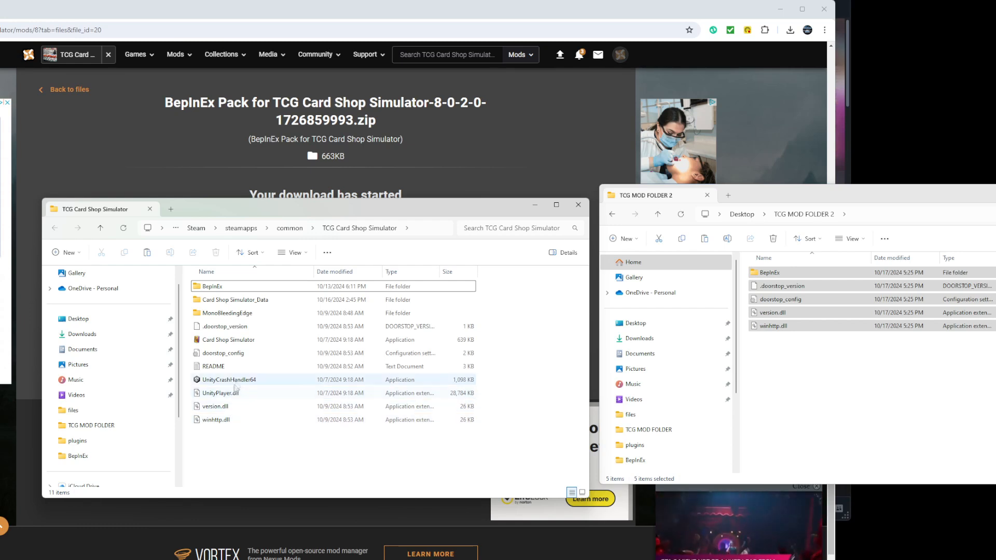
Inspect doorstop_config and the game exe, then browse into the game's BepInEx plugins folder.
left_click(222, 352)
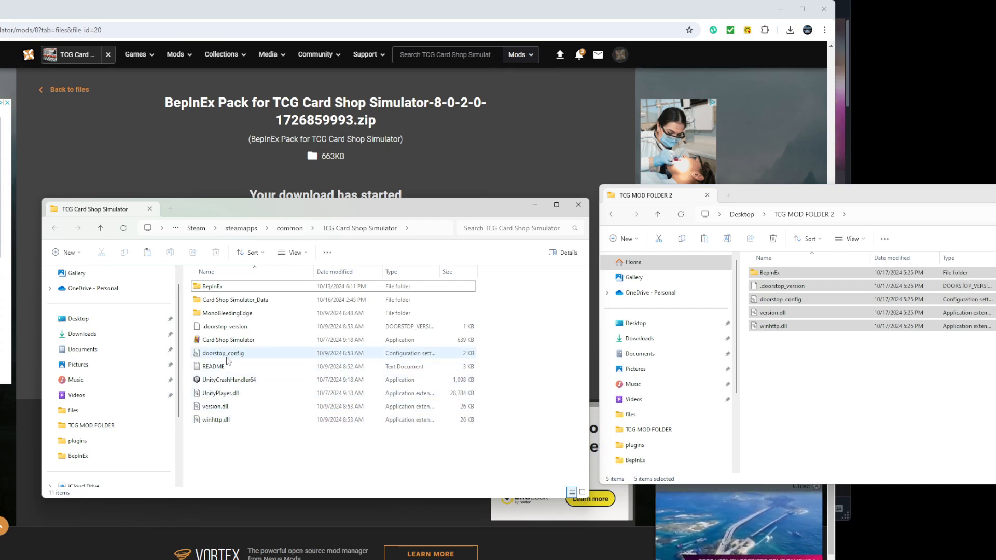
left_click(228, 339)
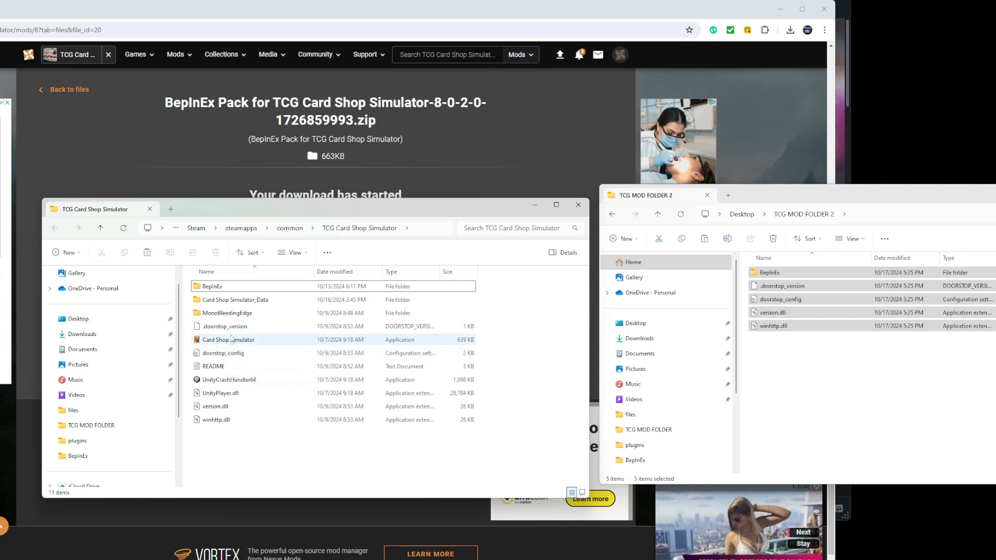
mouse_move(228, 340)
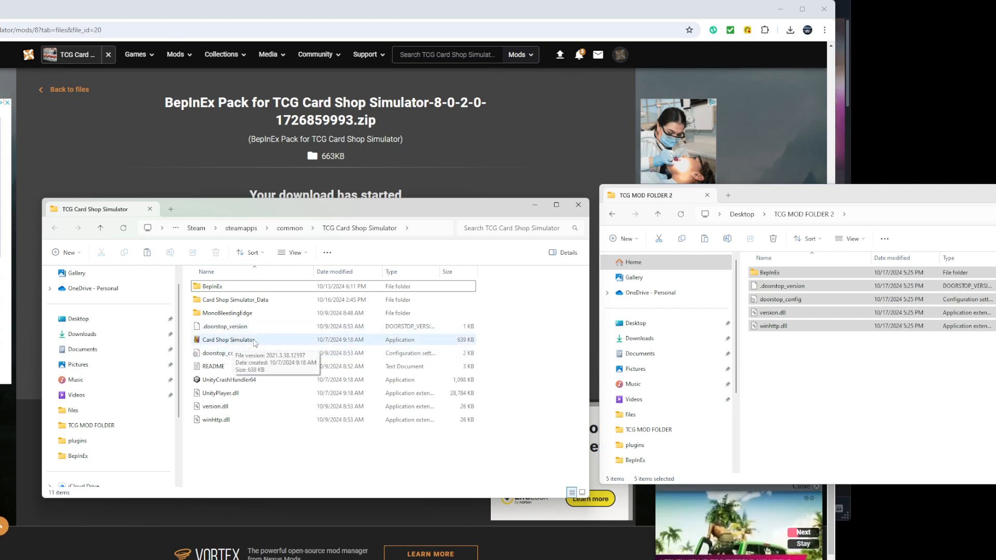
left_click(212, 287)
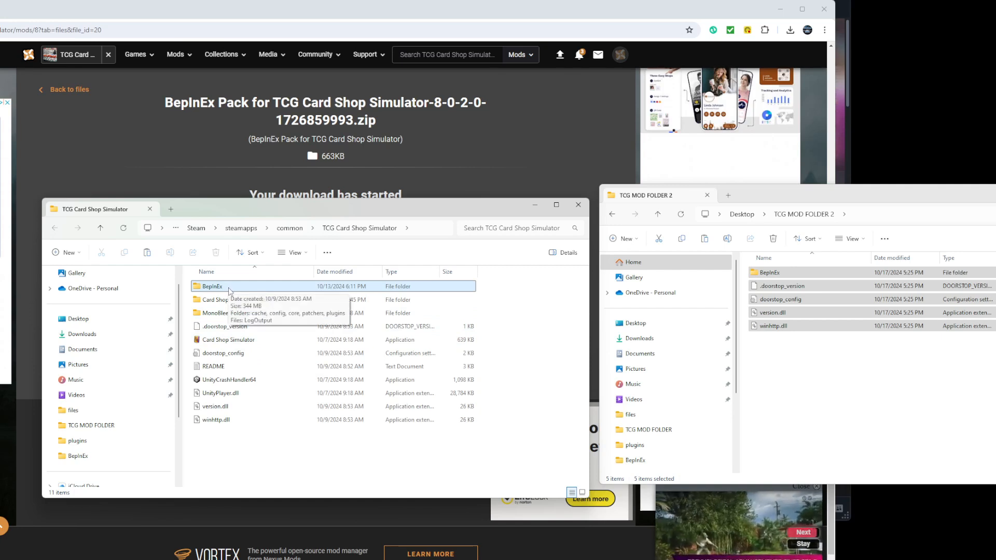
double_click(212, 286)
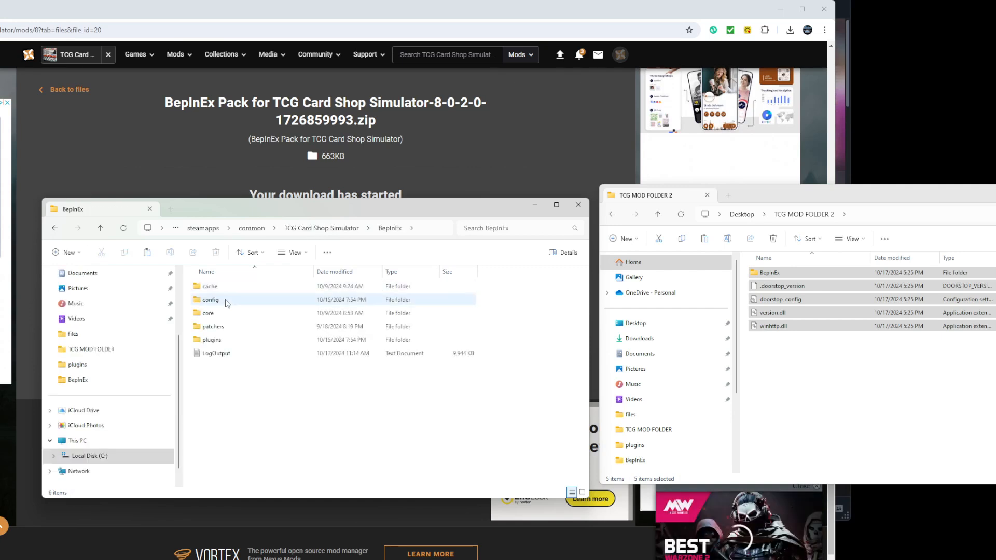
left_click(211, 339)
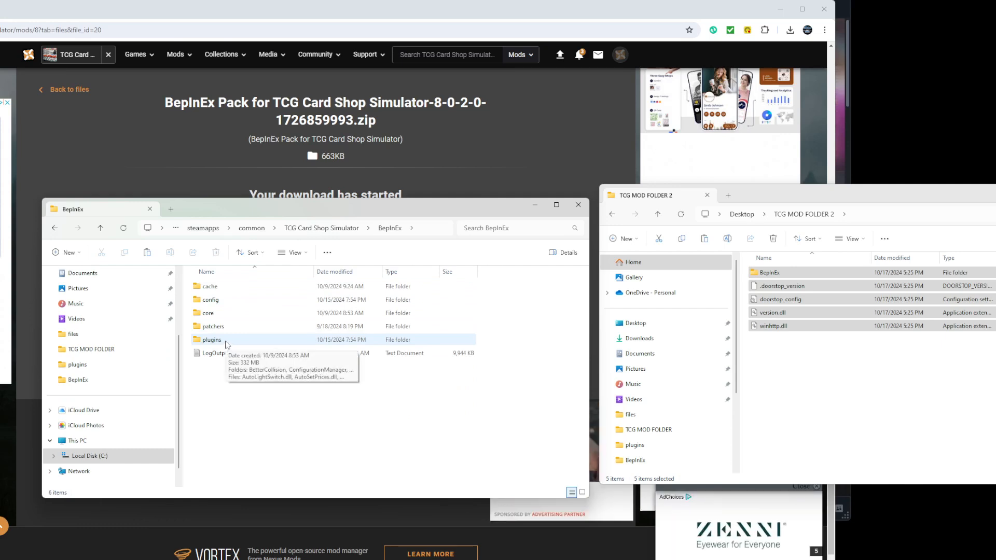
double_click(211, 339)
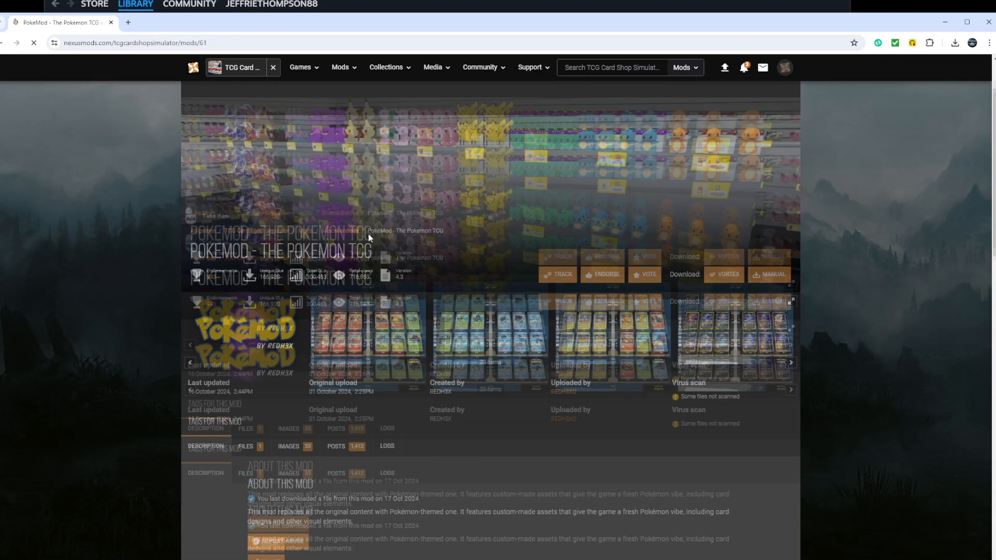
Request PokeMod v4.3's manual download and dismiss its BepInEx/TextureReplacer requirements notice.
left_click(245, 252)
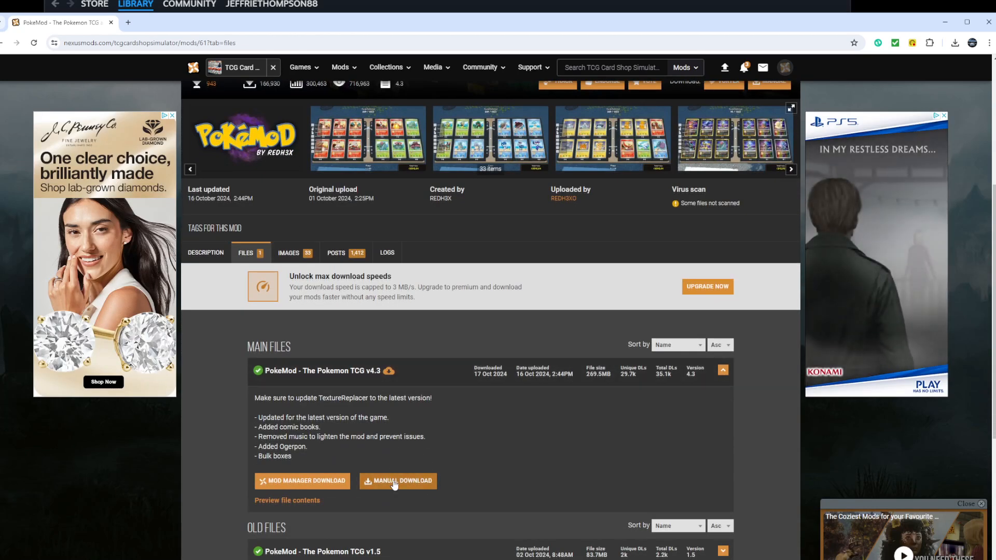
left_click(403, 481)
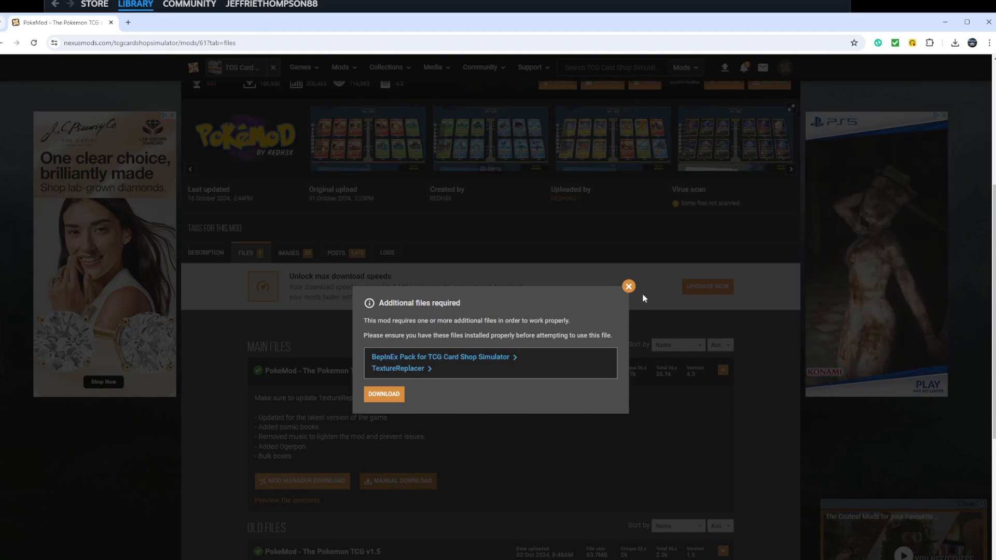
left_click(629, 286)
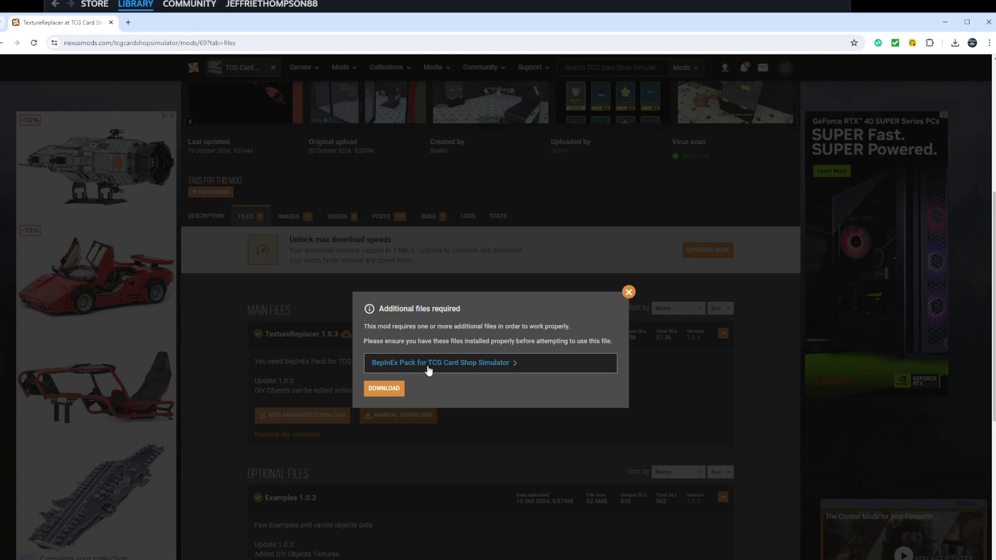
mouse_move(500, 369)
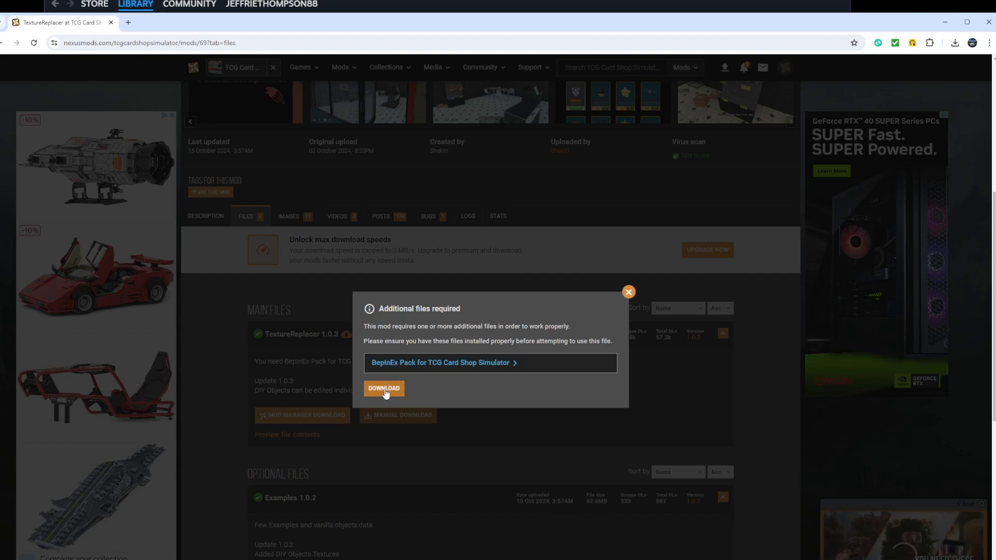
Download the TextureReplacer 1.0.3 zip and show it in the Downloads folder.
left_click(384, 388)
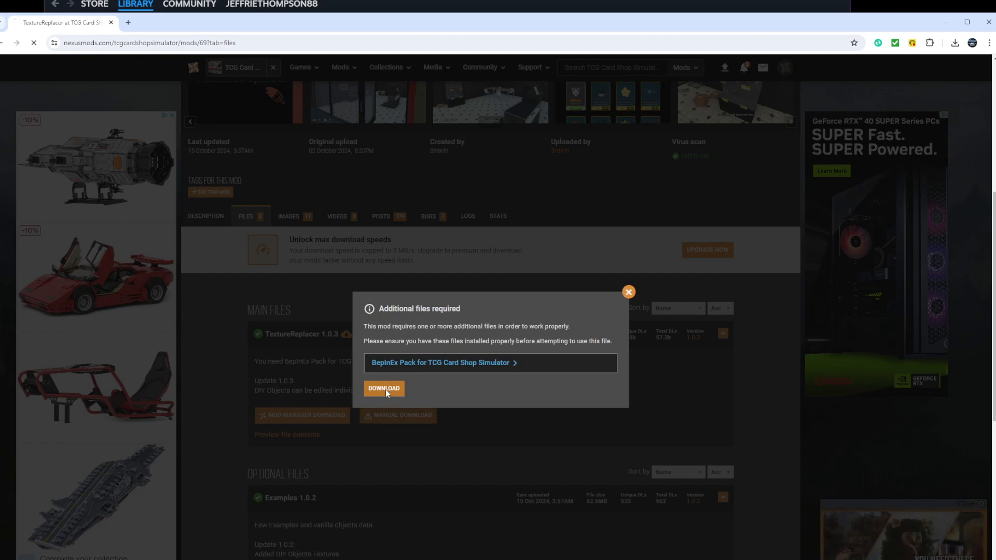
left_click(384, 388)
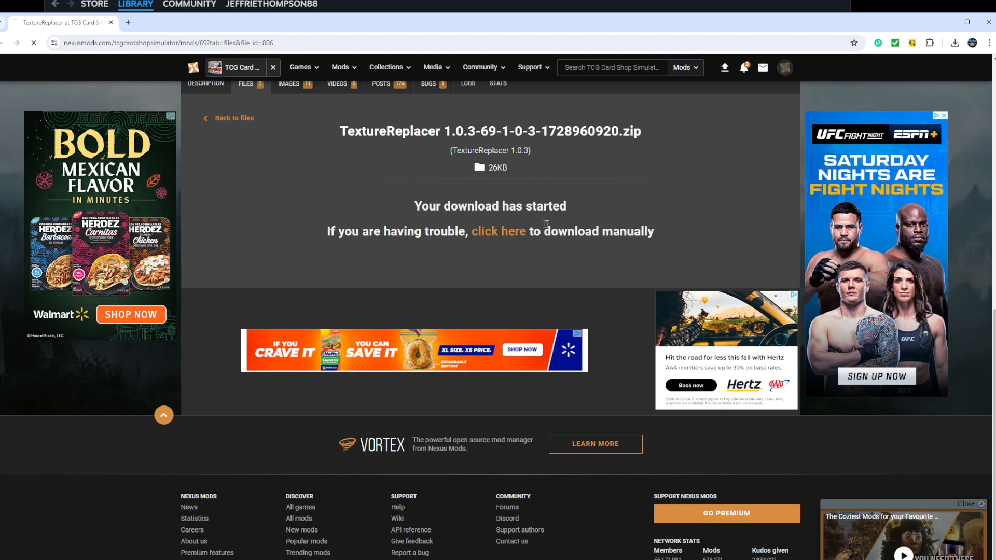
left_click(955, 43)
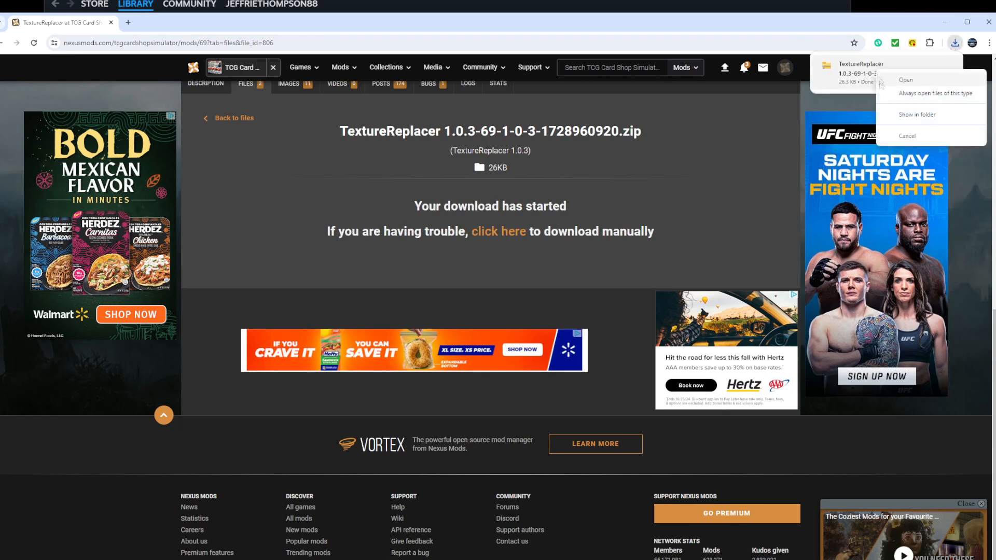
left_click(918, 115)
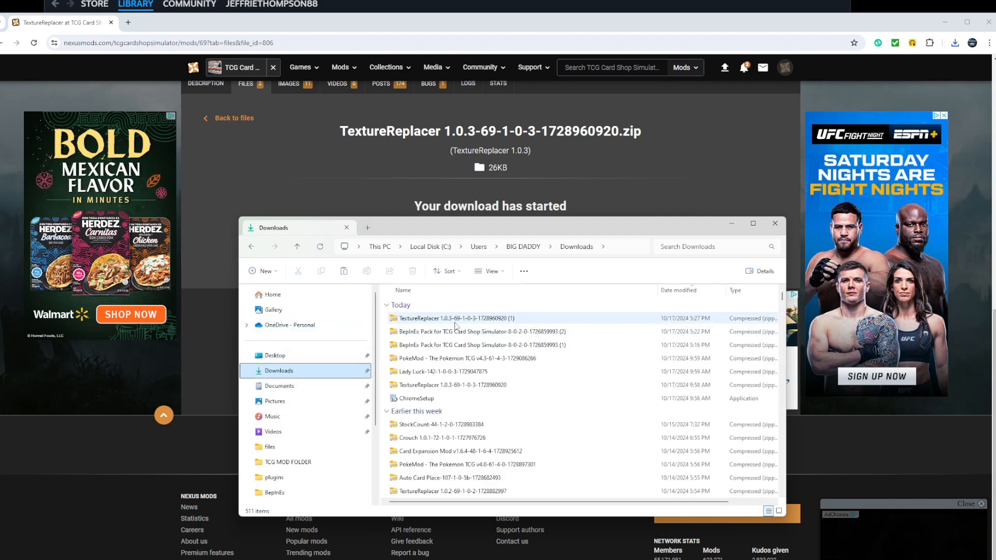
Extract the TextureReplacer zip into TCG MOD FOLDER 2.
right_click(454, 318)
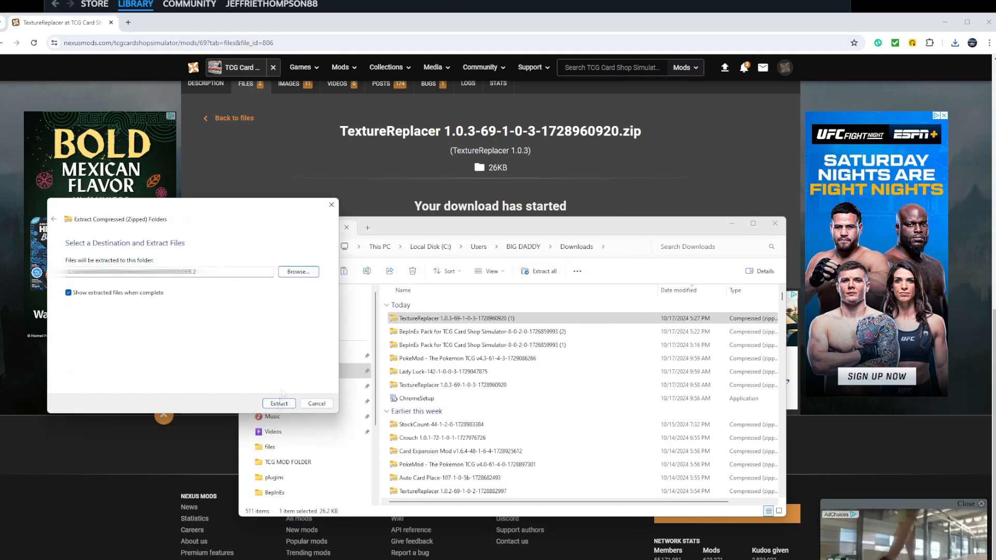
left_click(278, 403)
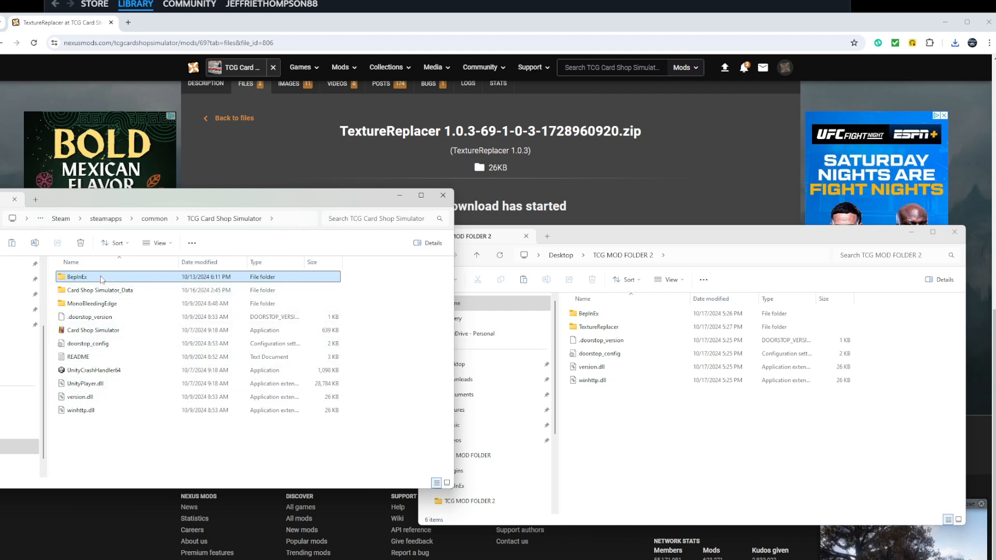
Move TextureReplacer into the game's BepInEx plugins folder, replacing the existing TextureReplacer.dll.
double_click(76, 276)
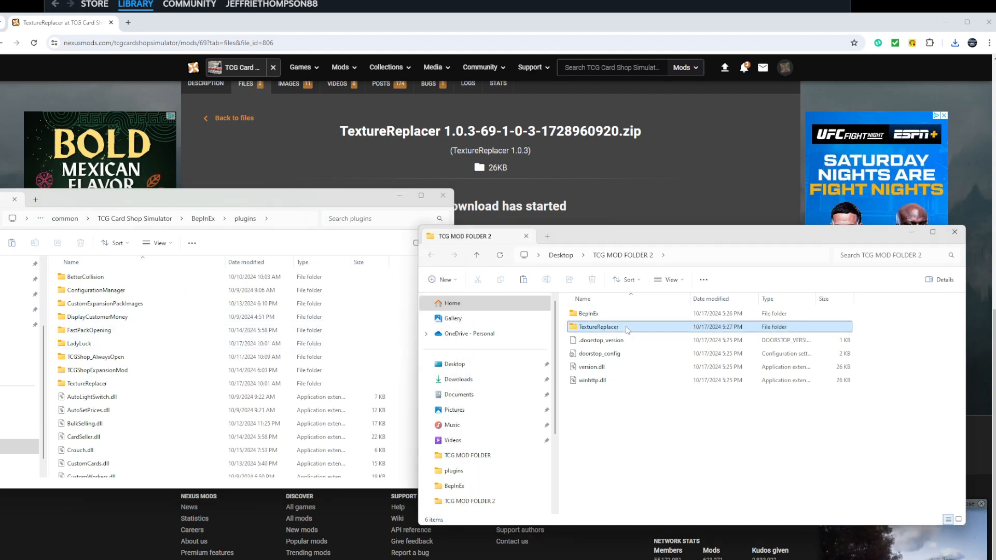
left_click_drag(598, 327, 392, 326)
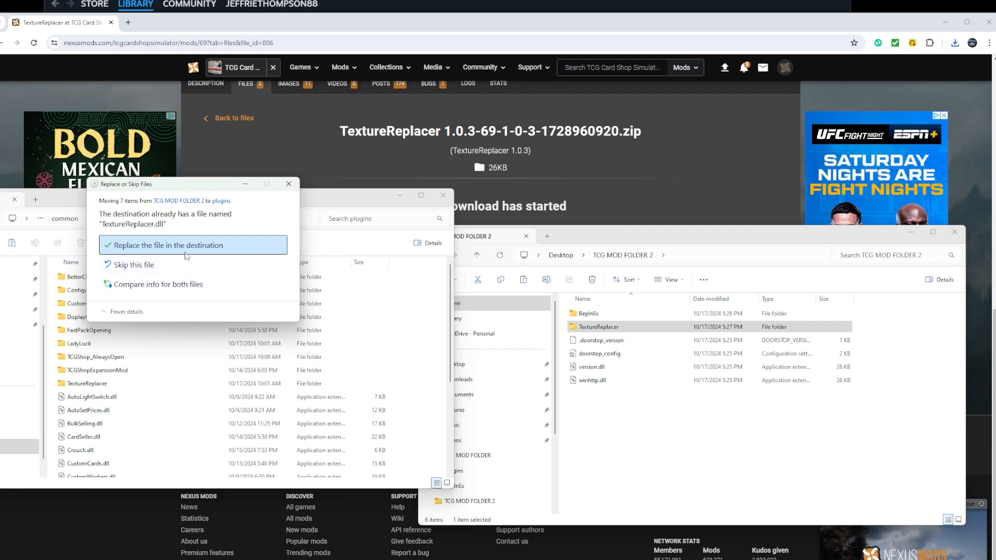
left_click(168, 245)
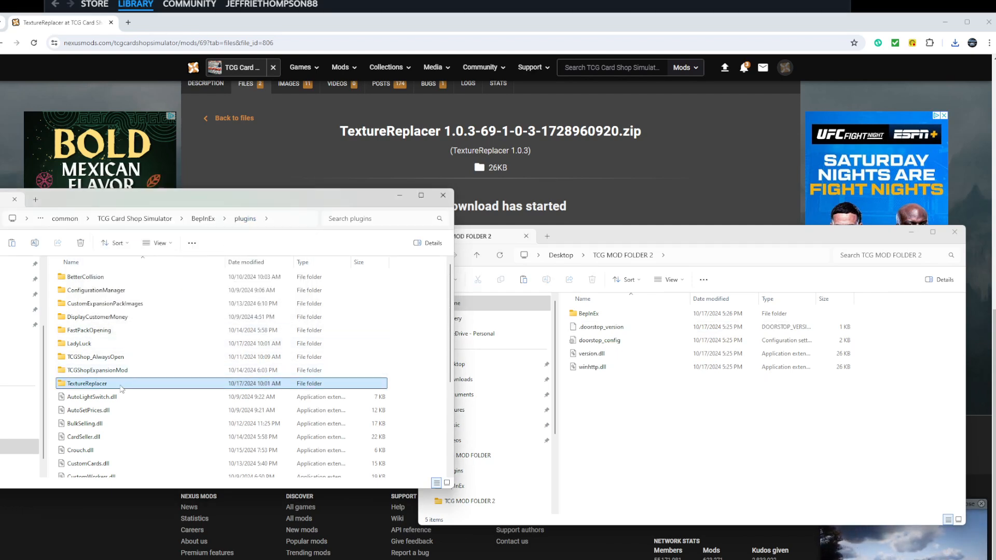
Inspect the installed TextureReplacer's objects_data contents and the BepInEx folder in TCG MOD FOLDER 2.
double_click(86, 383)
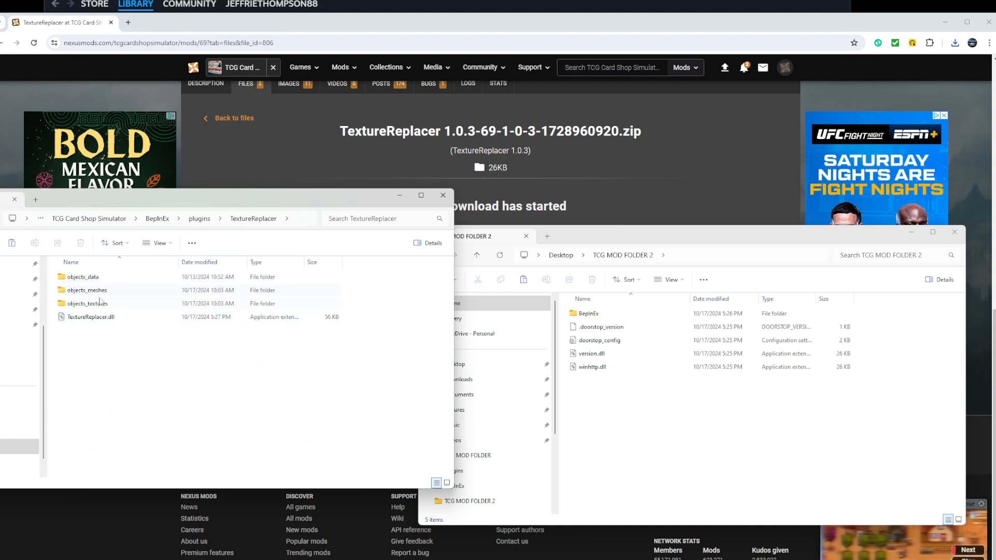
left_click(83, 276)
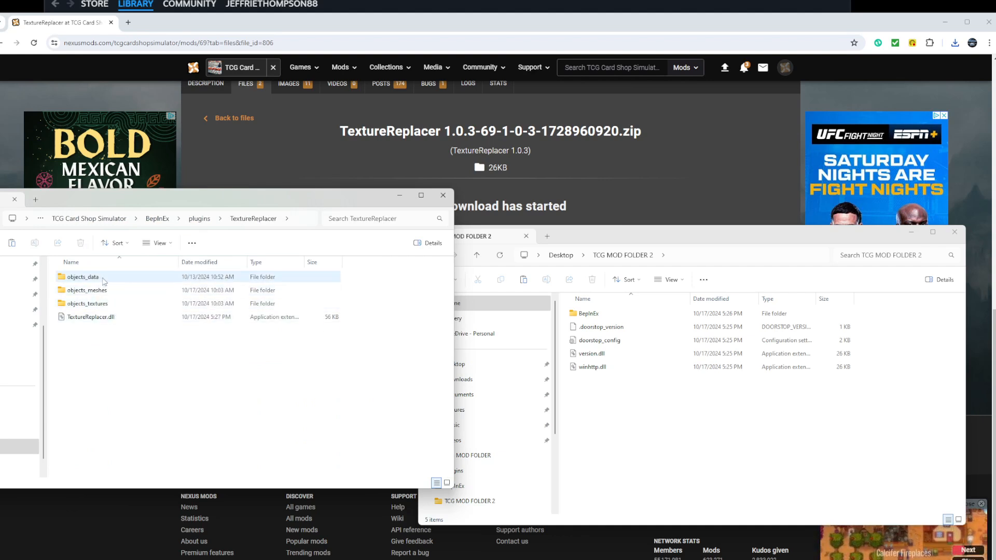
left_click(86, 289)
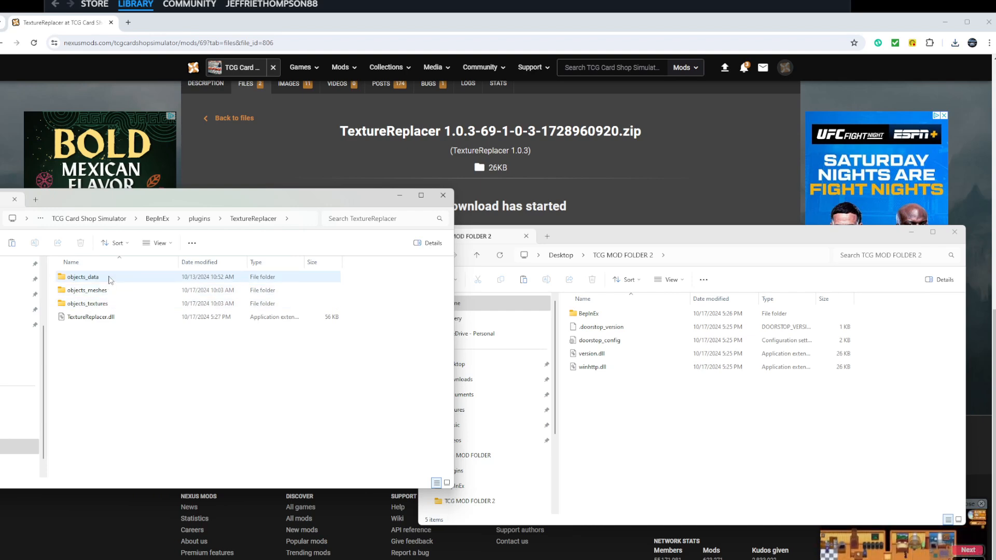
double_click(86, 303)
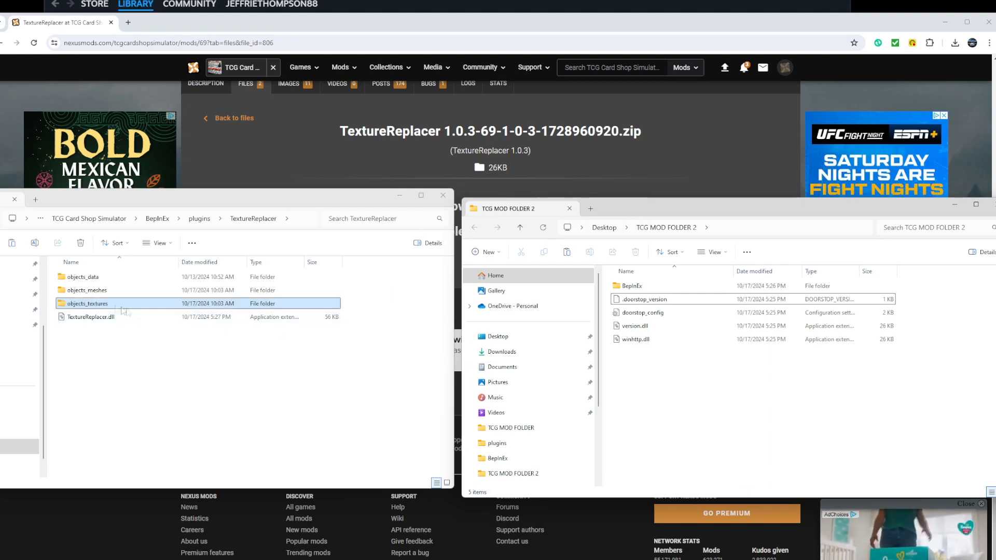
mouse_move(631, 286)
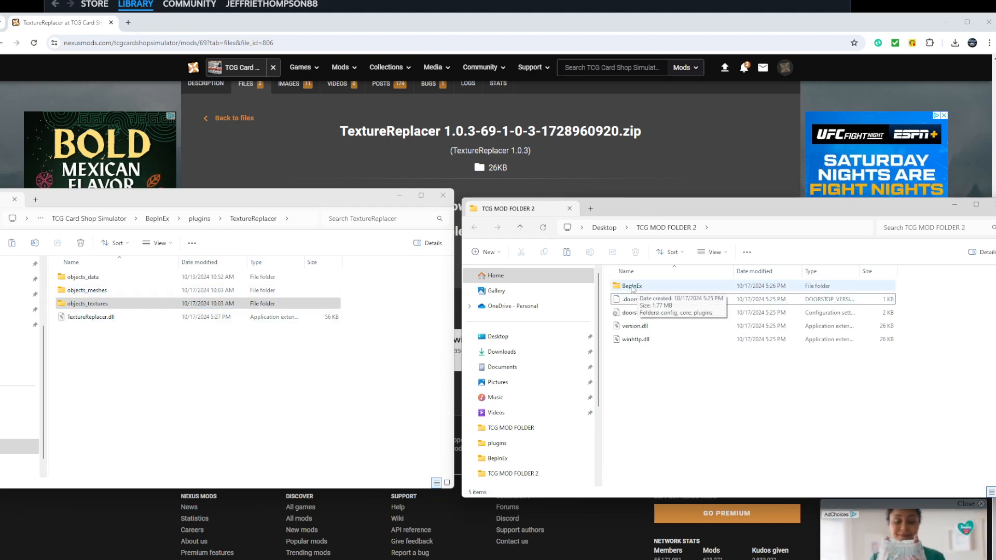
double_click(630, 287)
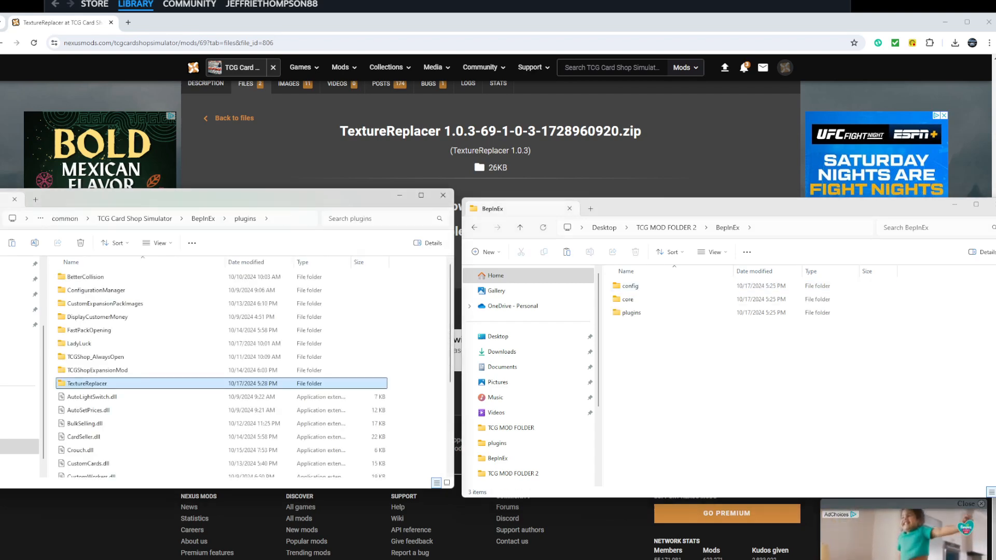
double_click(86, 383)
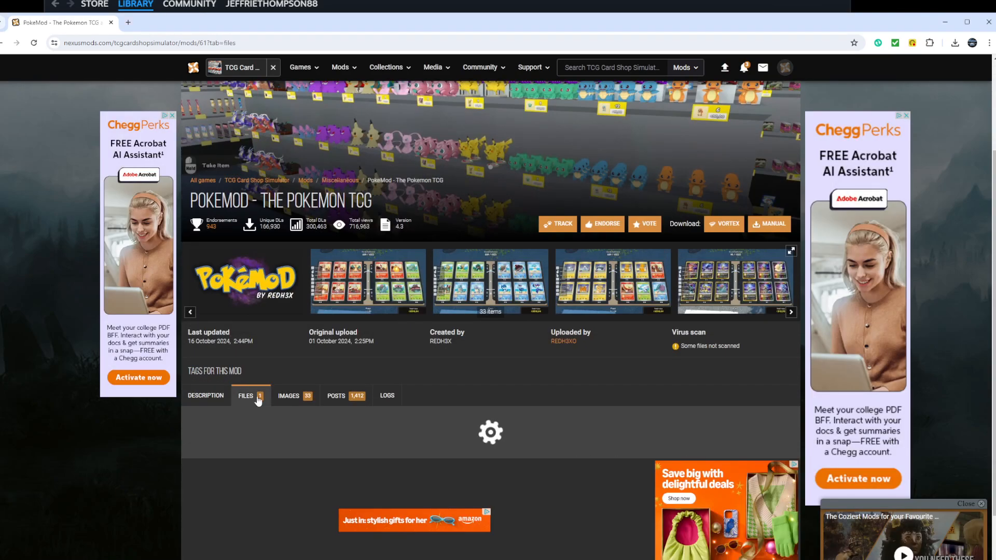
Start the manual download of the PokeMod v4.3 zip, accepting the required-files notice.
left_click(246, 396)
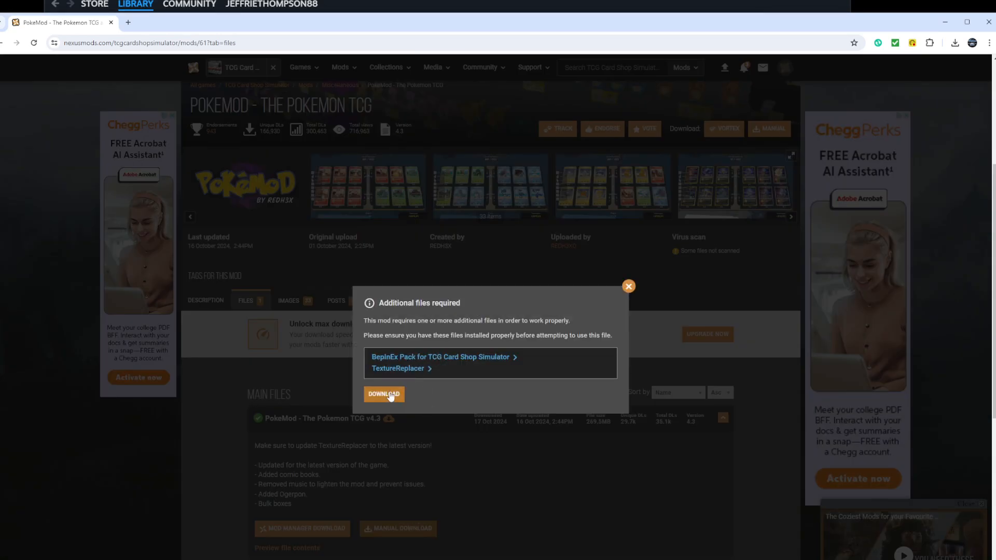
left_click(384, 394)
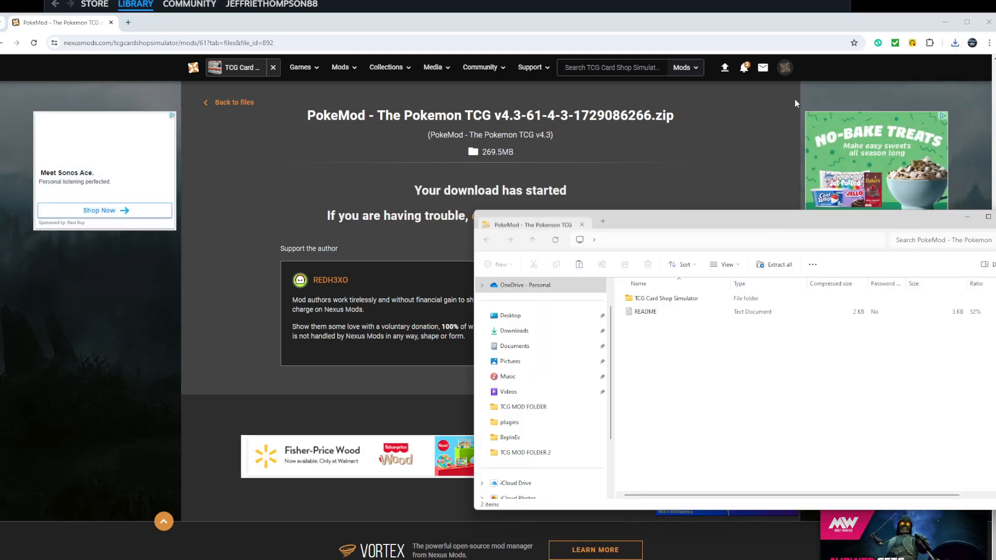
Extract the PokeMod zip from Downloads into TCG MOD FOLDER 2.
left_click(515, 330)
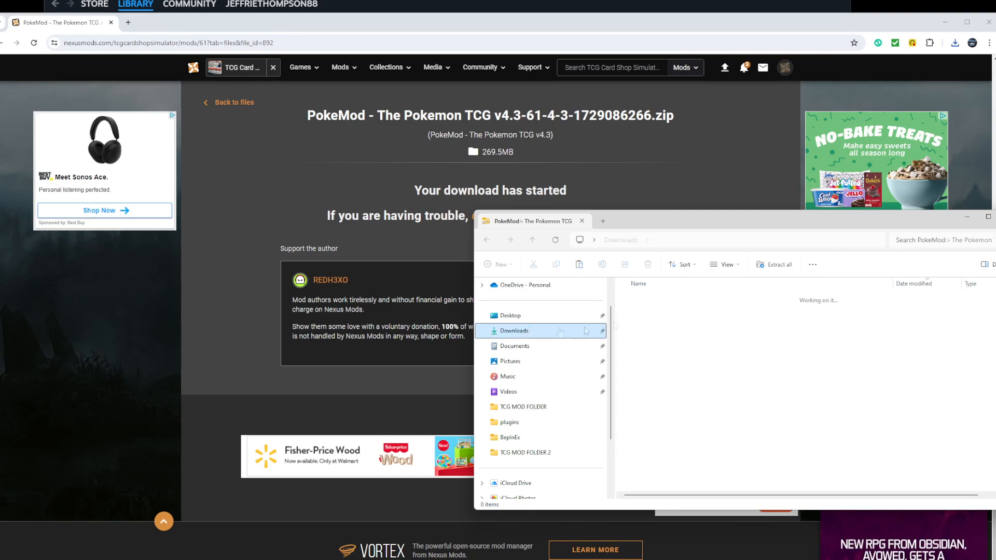
right_click(647, 312)
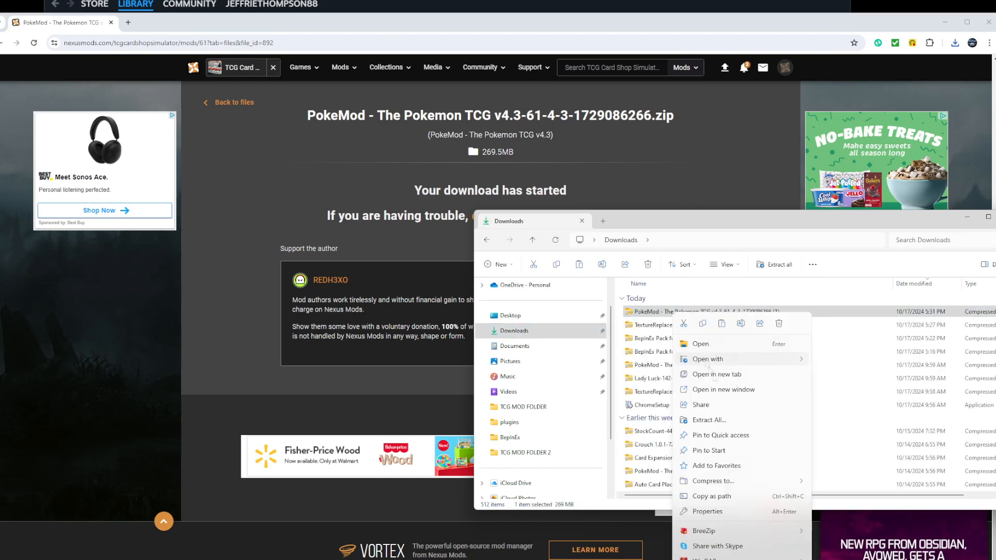
left_click(709, 420)
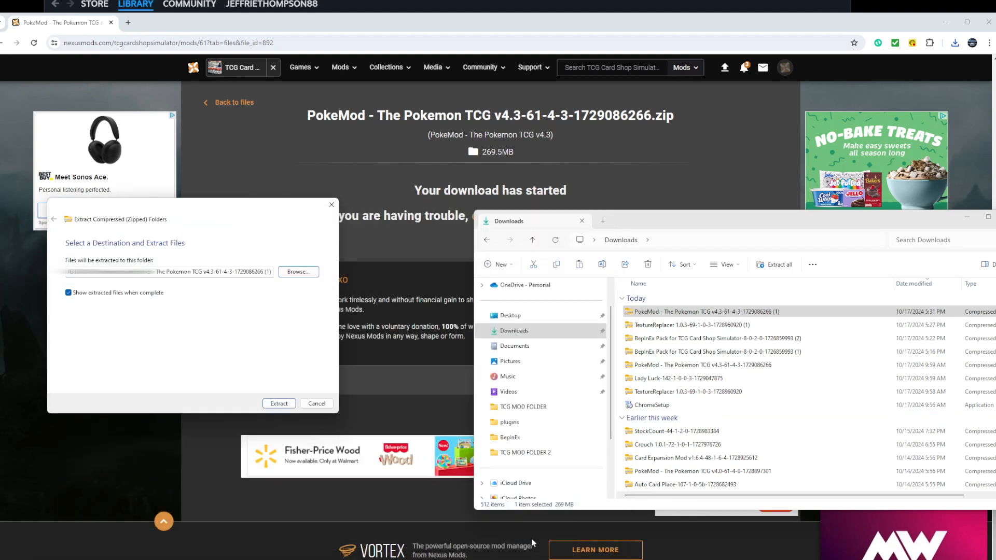
left_click(278, 404)
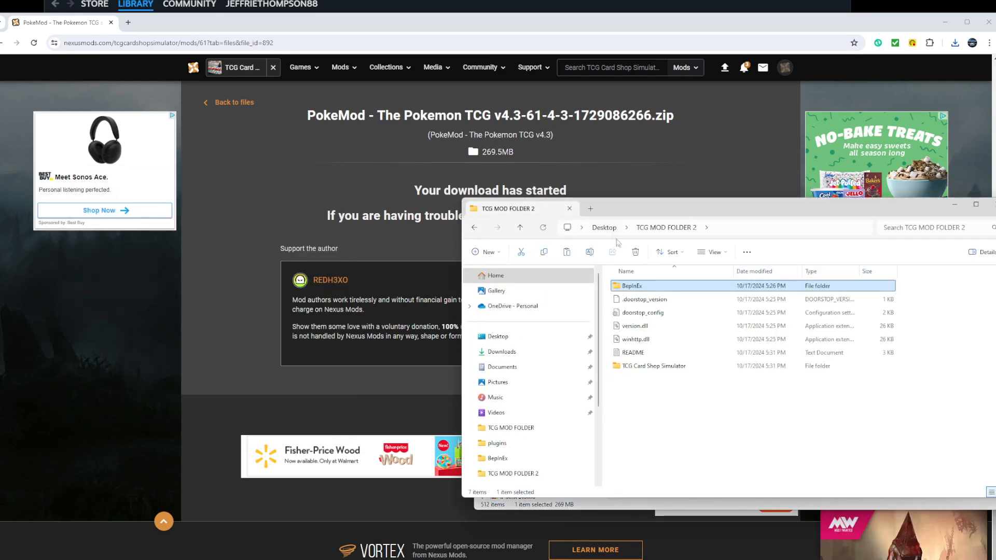
mouse_move(650, 365)
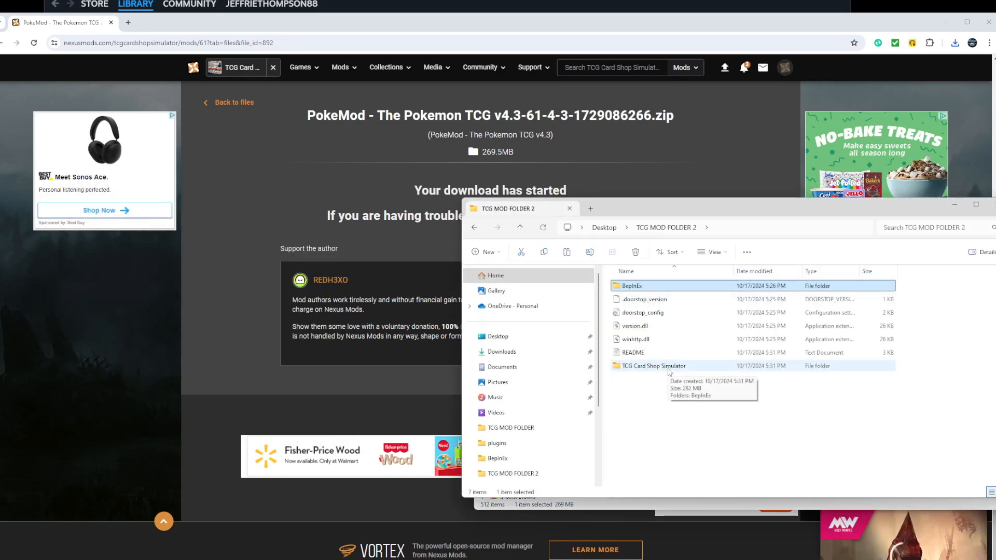
Browse into the extracted PokeMod's BepInEx plugins TextureReplacer folder.
left_click(653, 366)
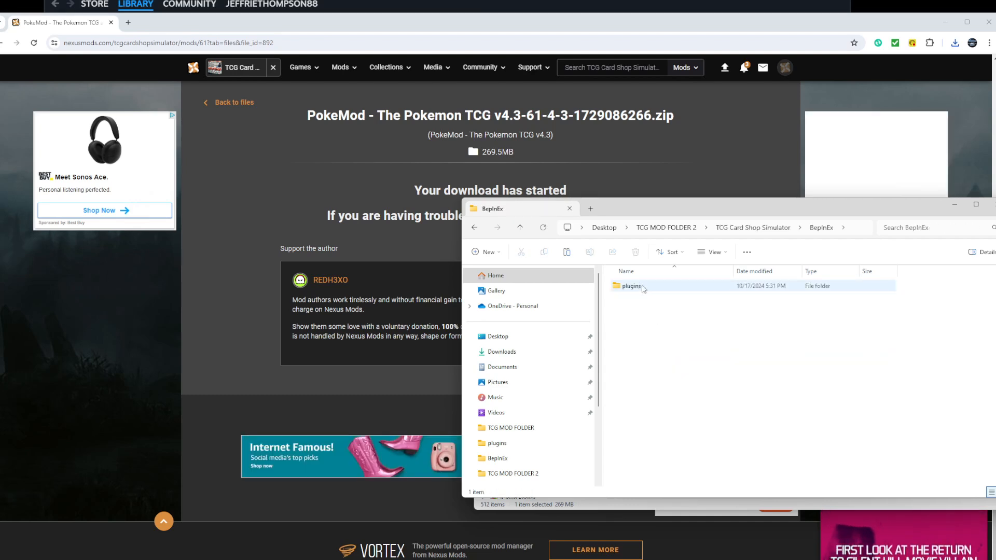
double_click(630, 286)
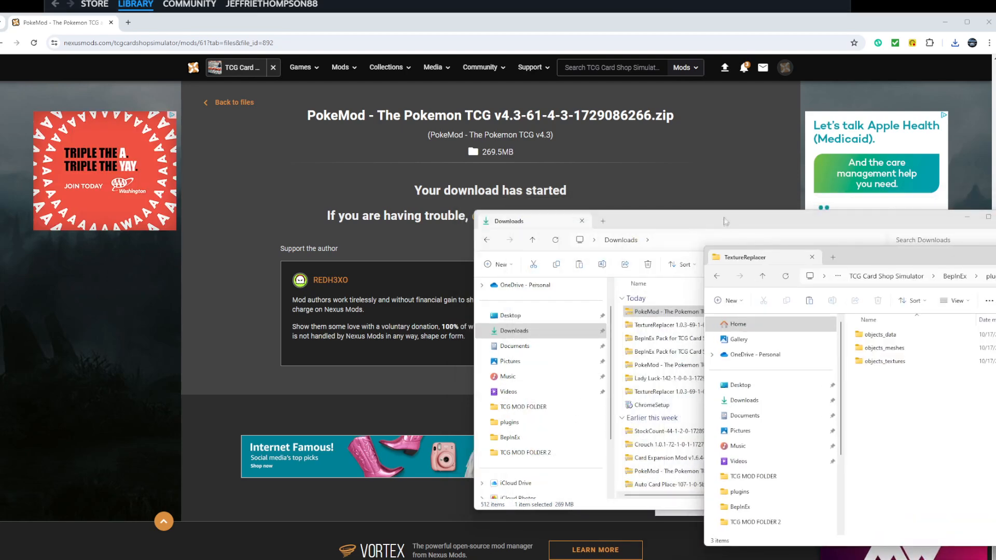
Merge PokeMod's objects_data, objects_meshes and objects_textures into the game's TextureReplacer, replacing matches.
left_click(579, 221)
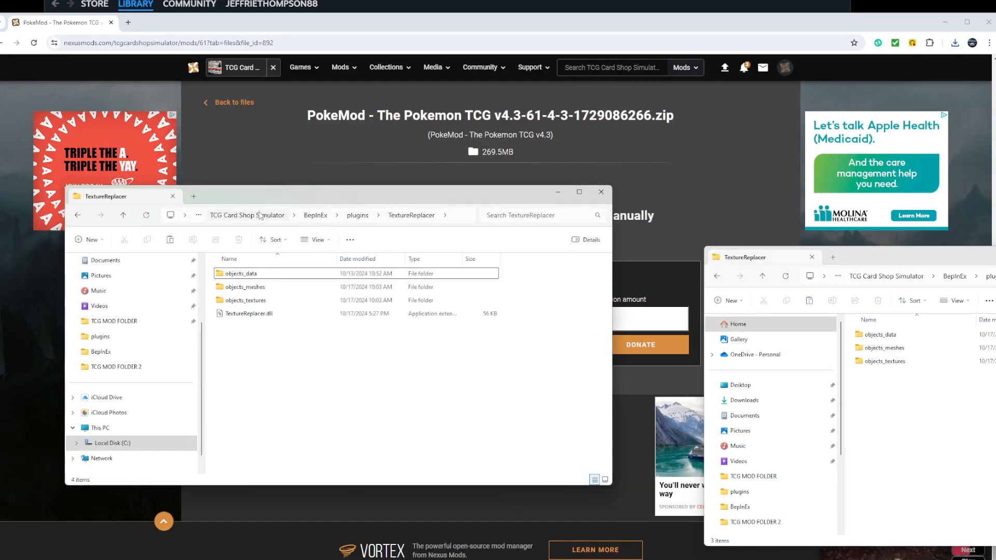
mouse_move(856, 256)
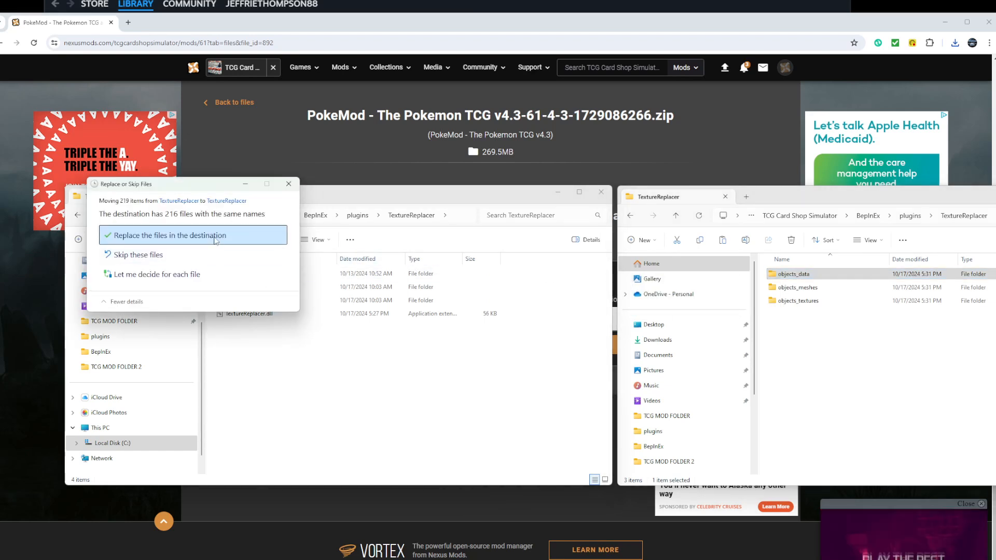
left_click(169, 235)
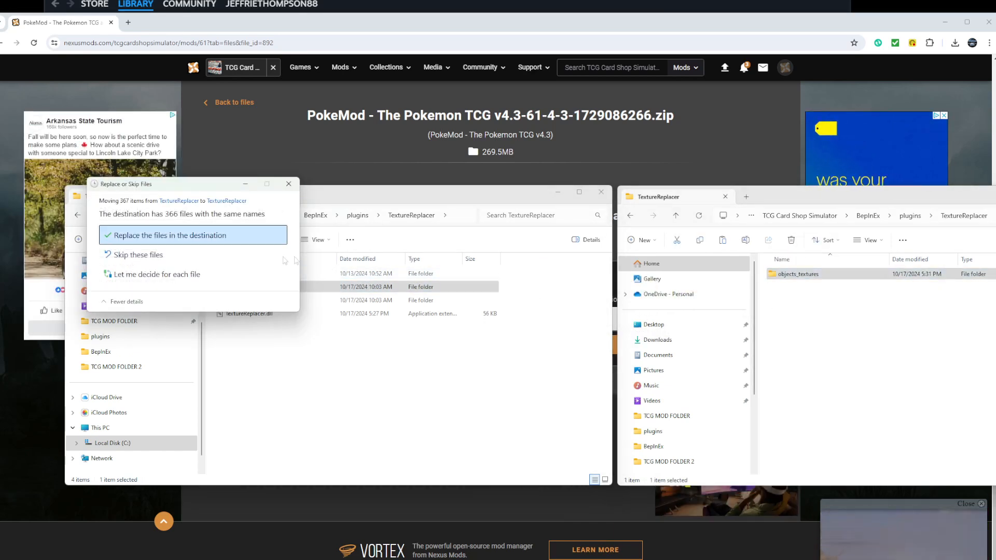
left_click(168, 236)
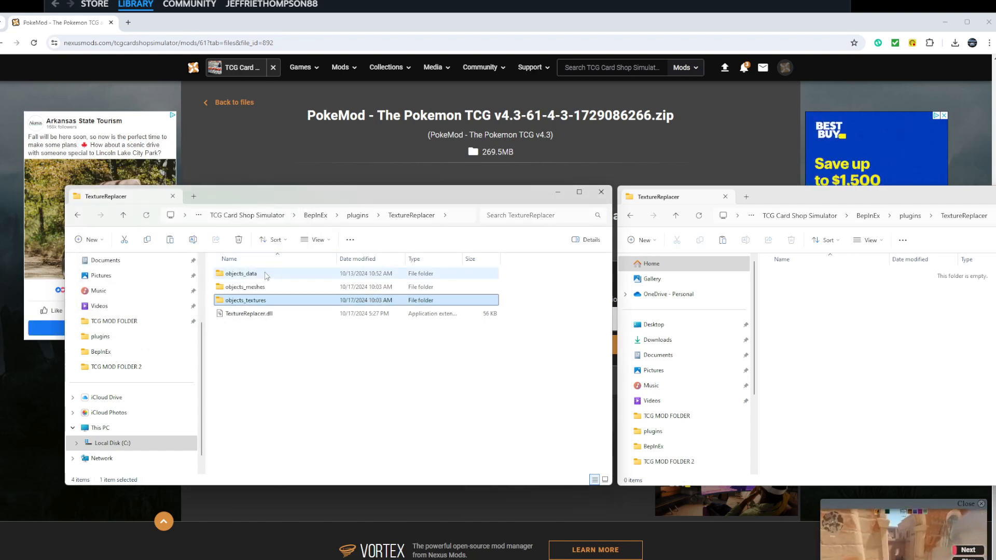
Check the game's objects_data cards entries after the merge.
double_click(242, 273)
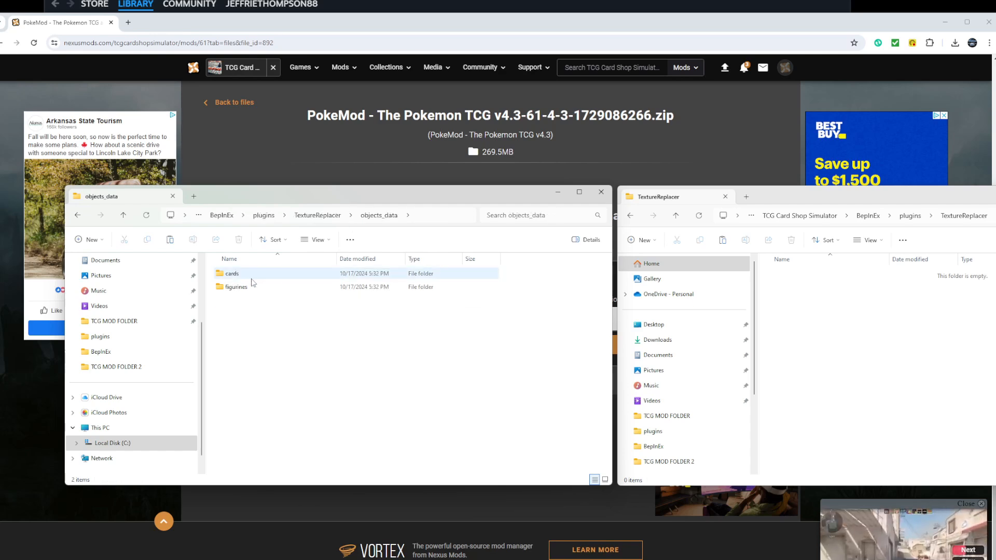
double_click(232, 273)
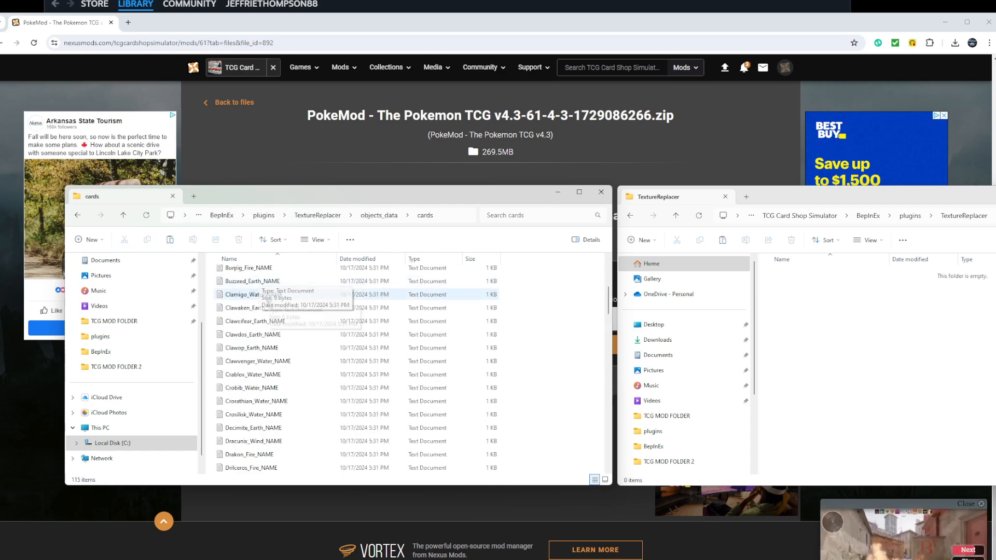
scroll("down", 3)
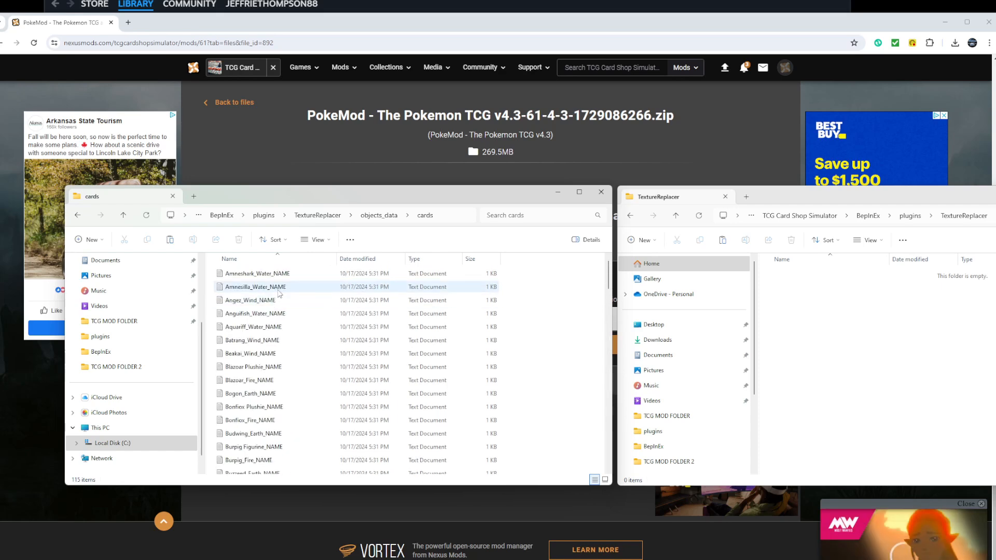
left_click(257, 272)
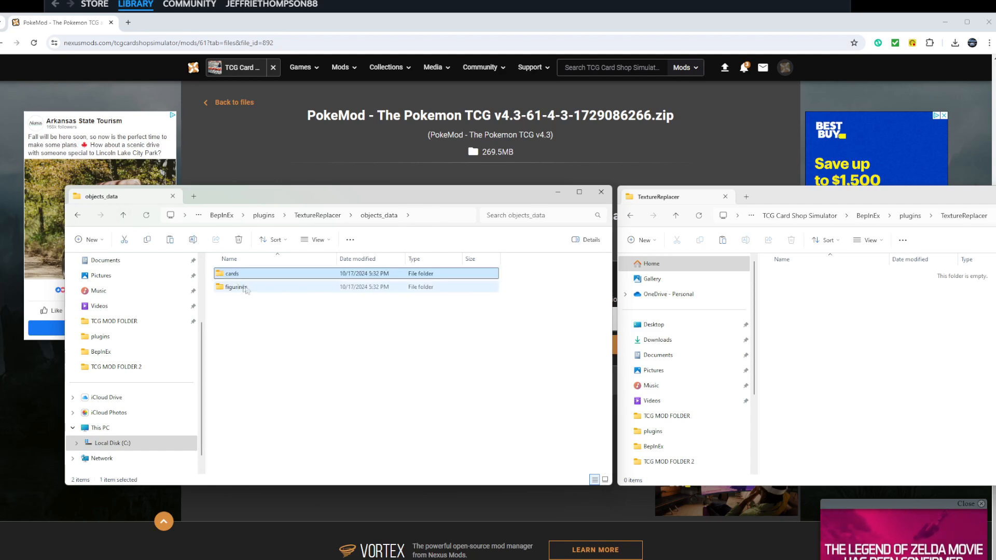
double_click(235, 287)
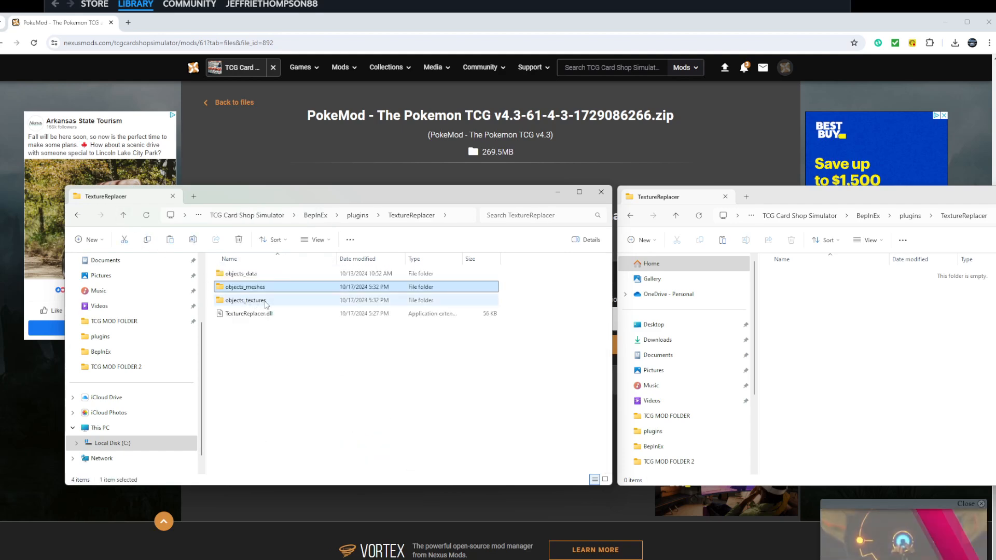
Verify objects_textures holds the 369 Pokémon-themed items, then return to BepInEx\plugins.
double_click(245, 300)
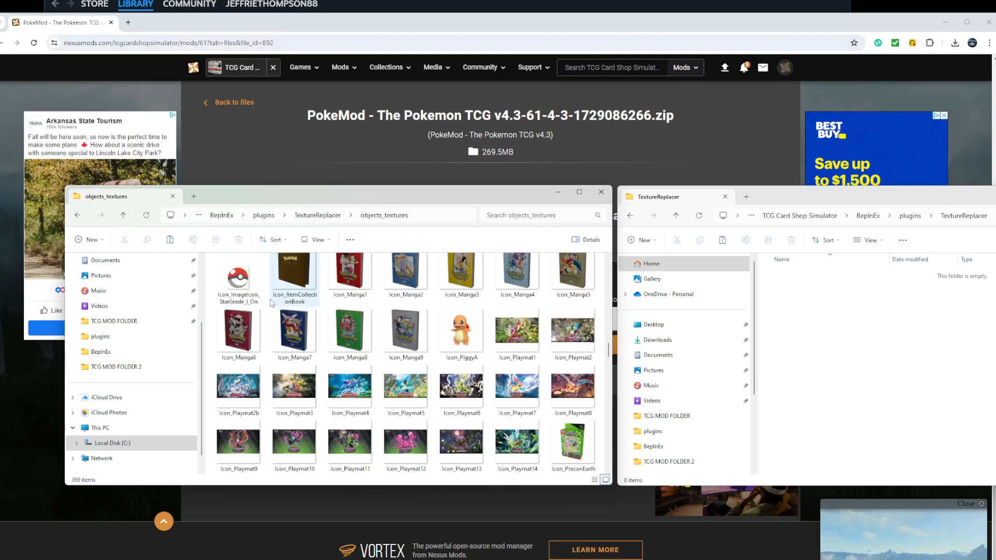
scroll("down", 3)
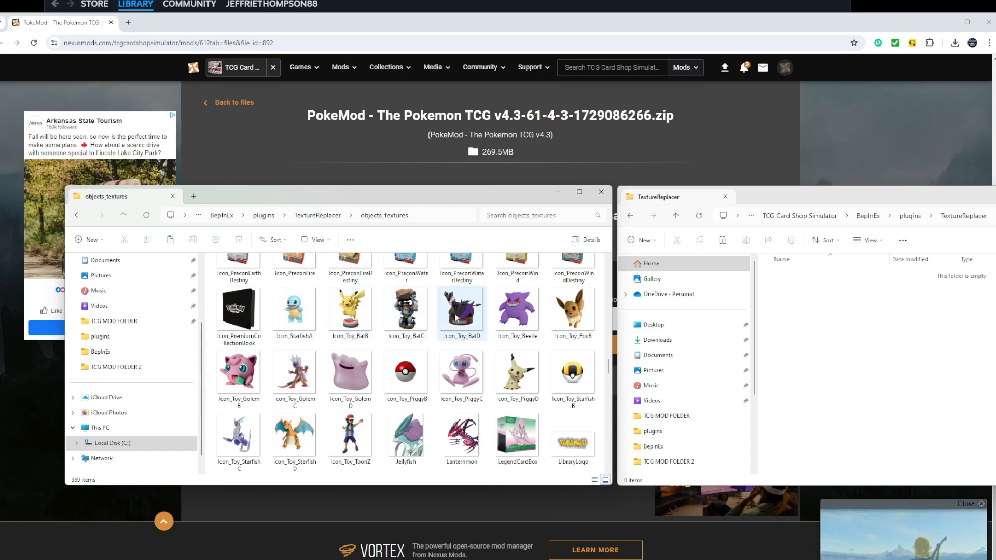
scroll("down", 3)
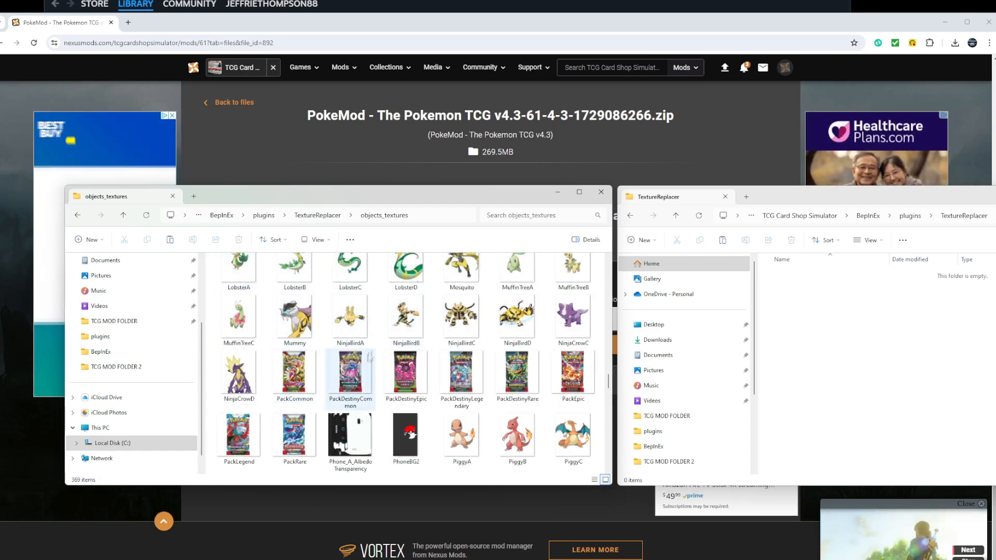
scroll("down", 3)
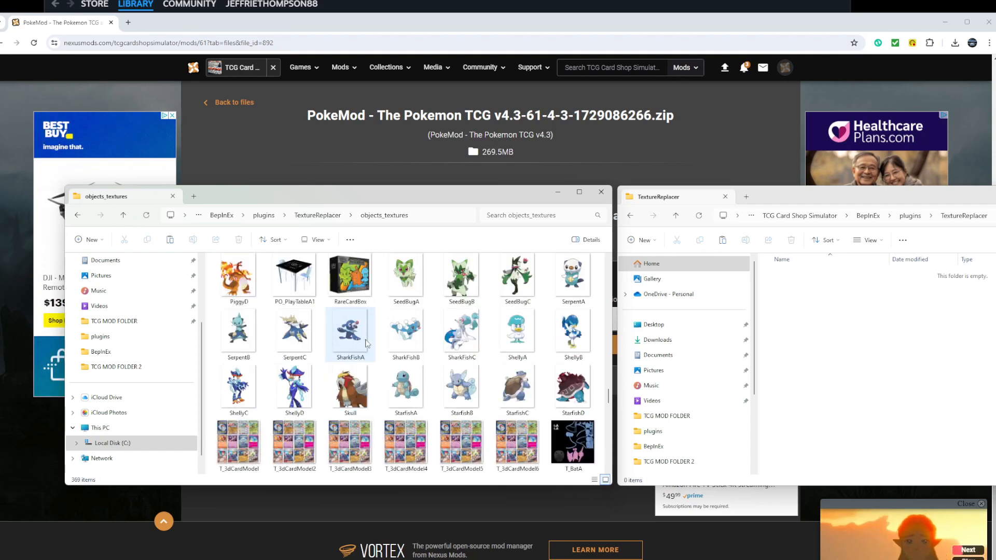
scroll("down", 3)
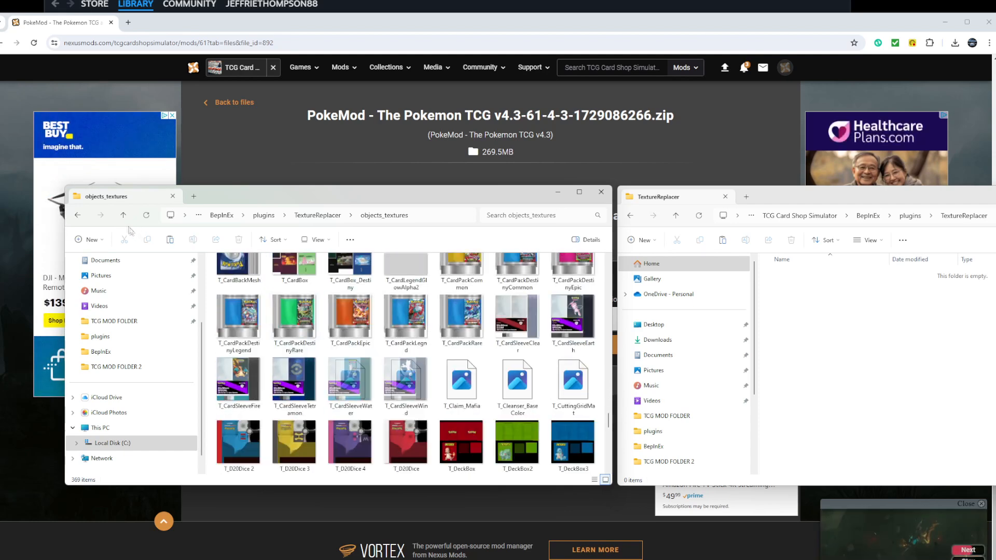
left_click(124, 215)
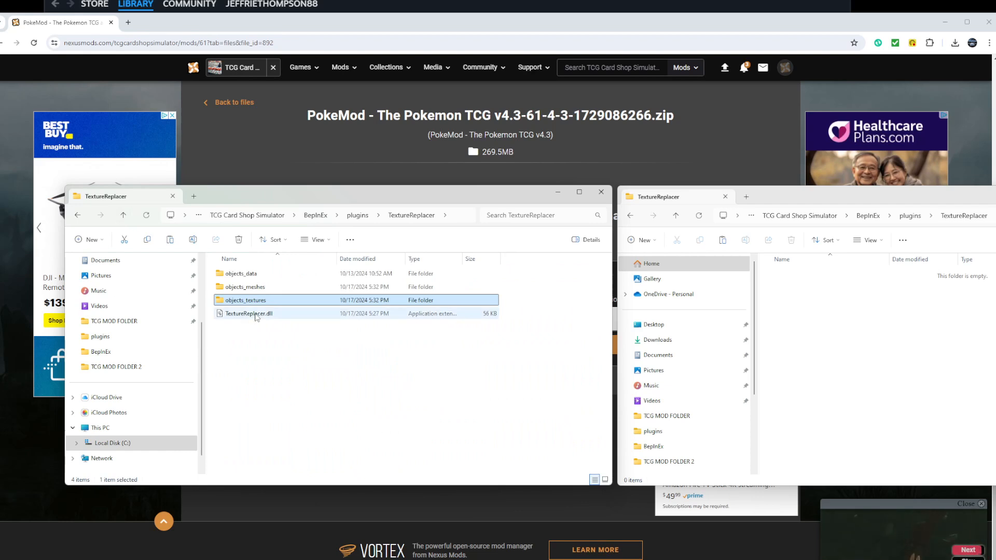
left_click(248, 313)
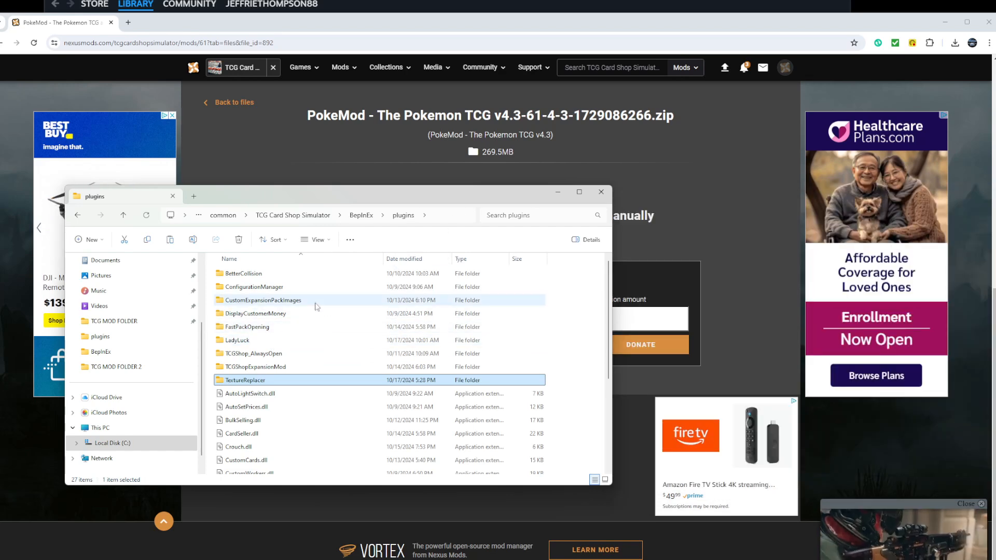
Scroll the Nexus Mods page toward the popular mods list.
scroll("down", 3)
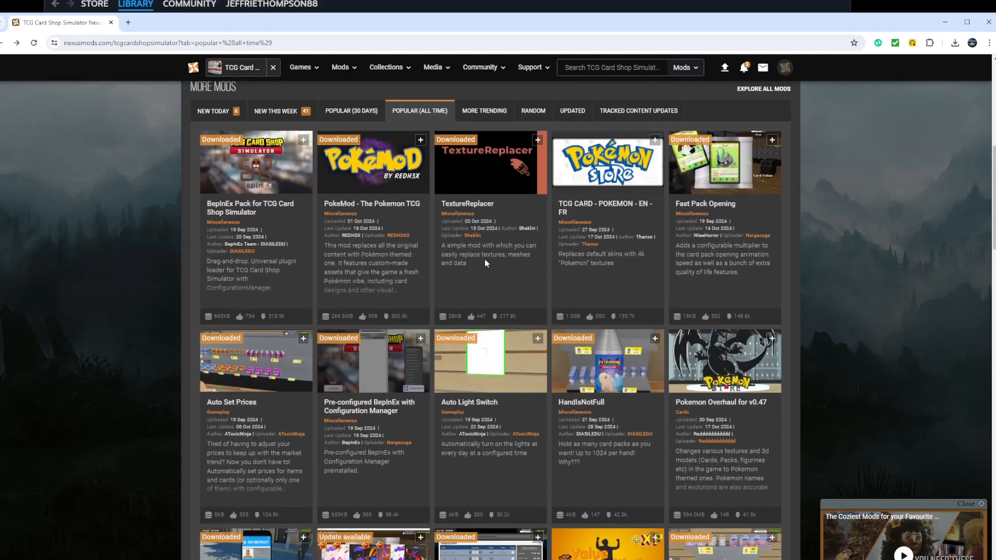
Show the full all-time popular mods list for the game, 149 results.
scroll("down", 3)
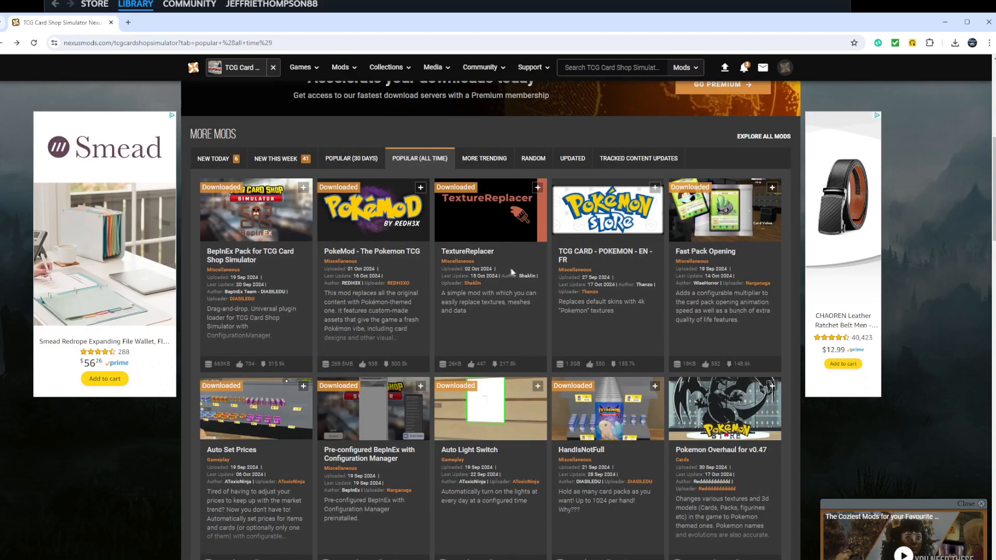
mouse_move(509, 274)
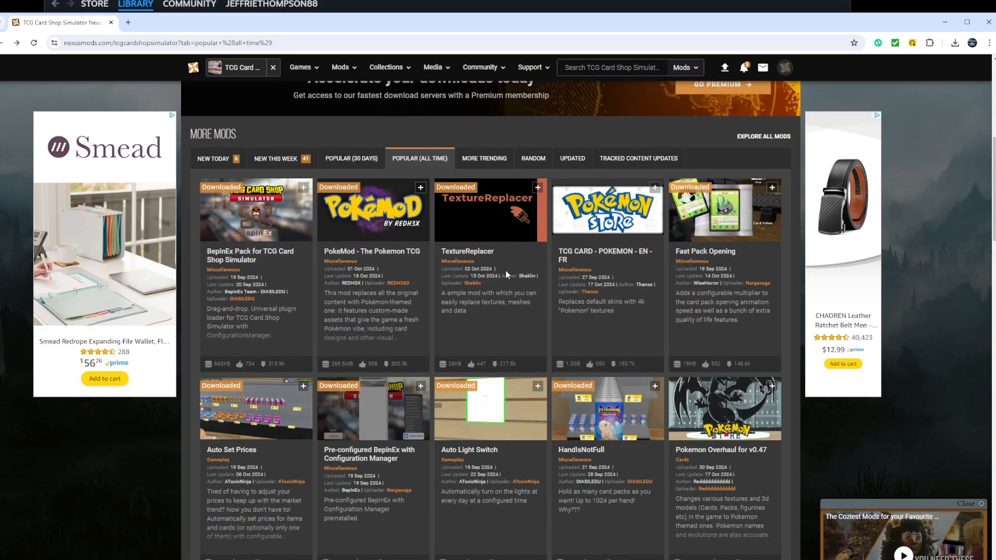
scroll("down", 3)
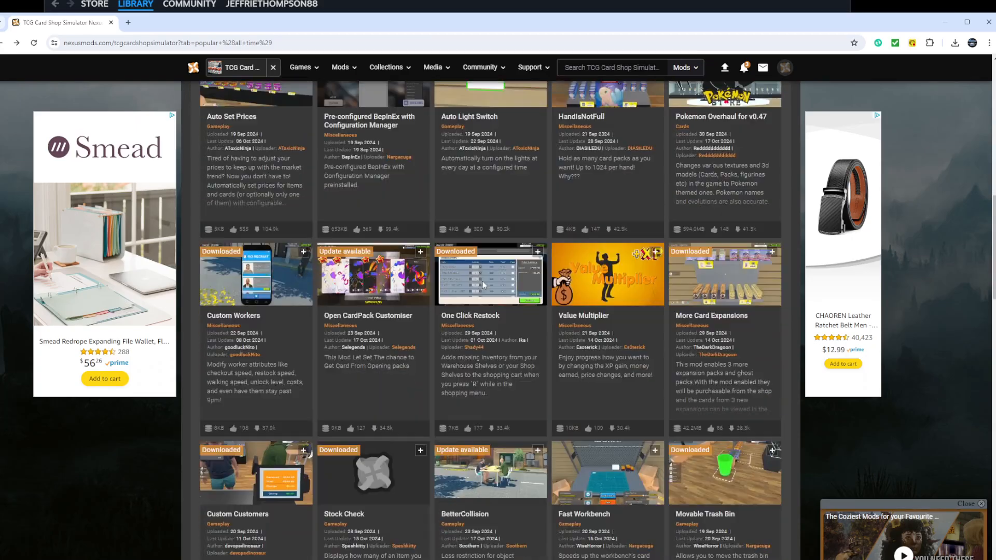
scroll("down", 3)
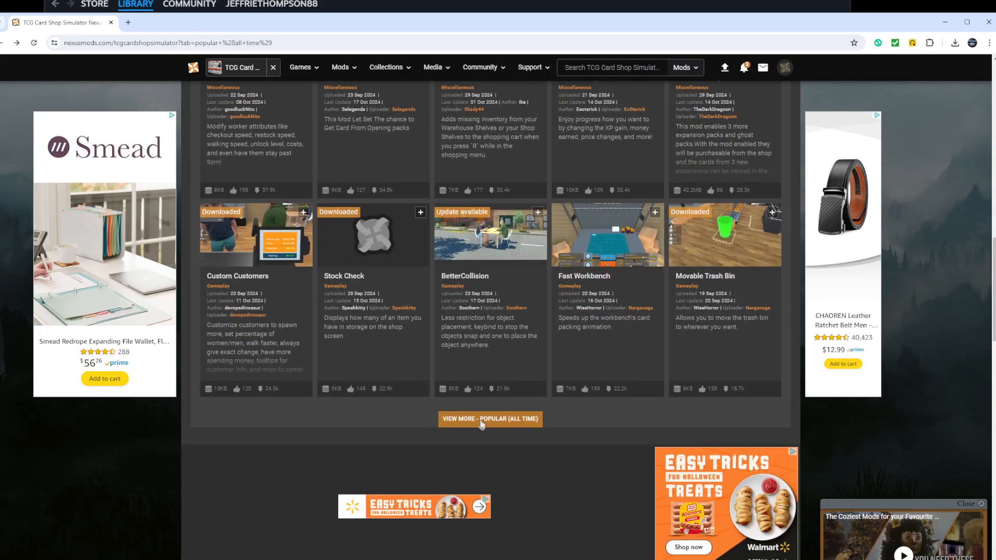
left_click(490, 418)
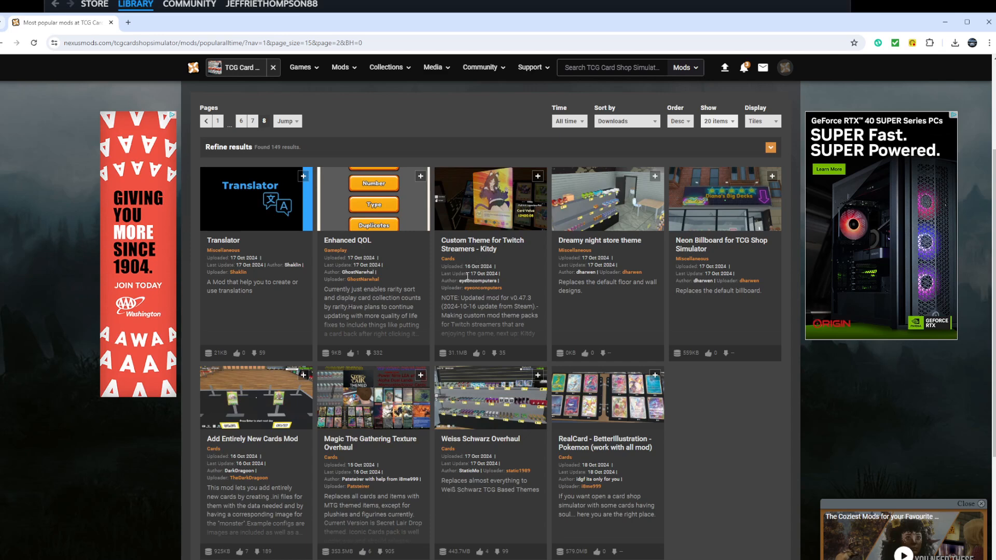
scroll("down", 3)
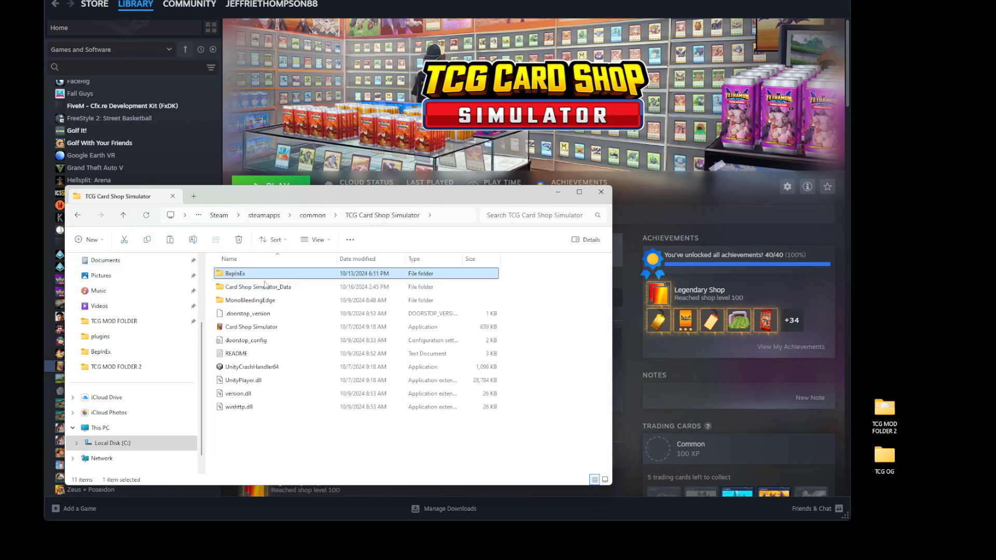
Check Card Shop Simulator_Data and BepInEx plugins, then close and minimize the Explorer windows to reveal Steam.
double_click(258, 286)
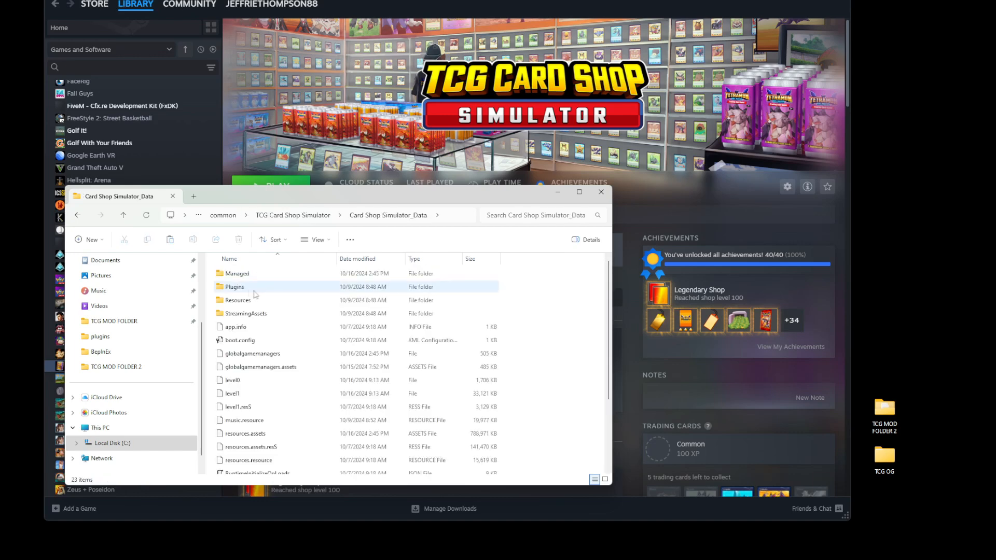
left_click(124, 215)
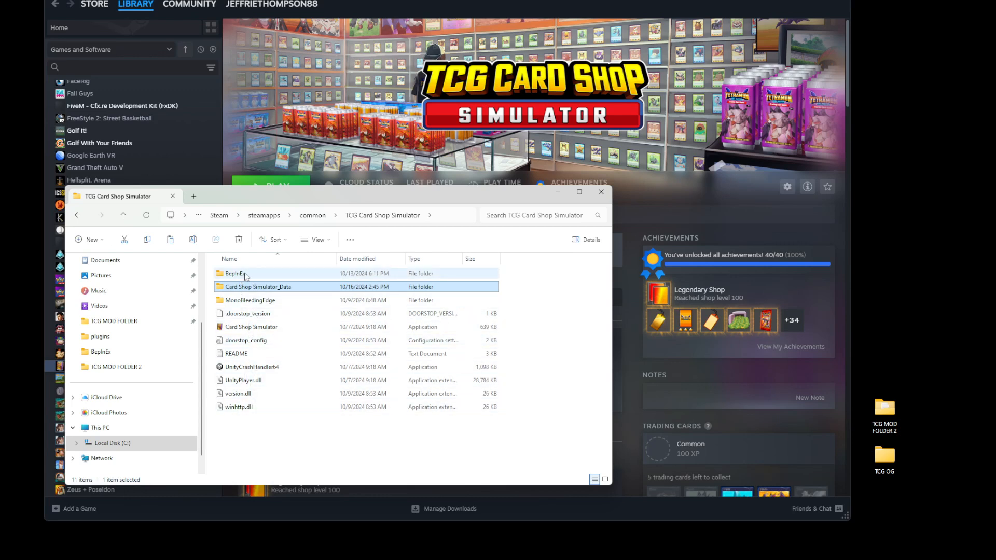
double_click(235, 273)
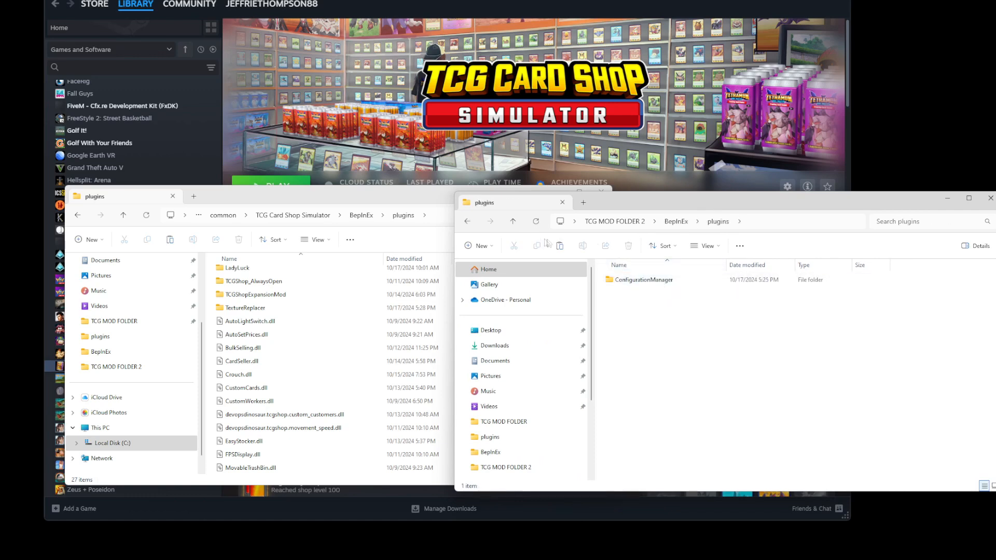
left_click(514, 221)
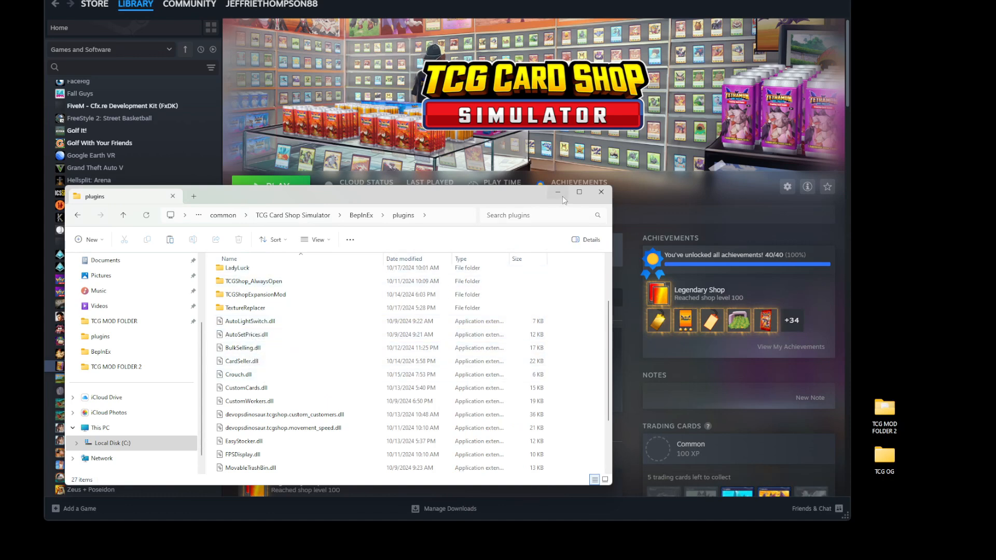
left_click(600, 192)
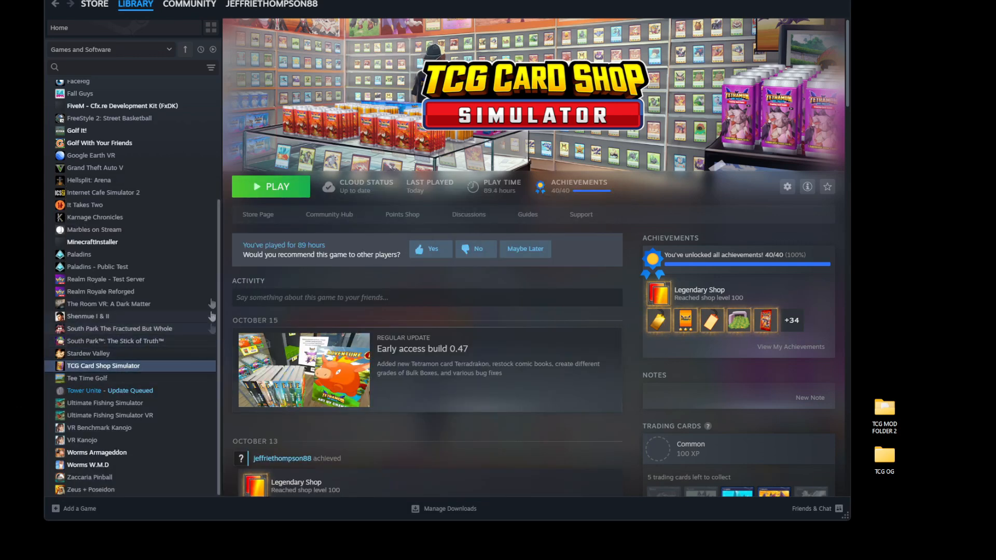
Launch TCG Card Shop Simulator from its Steam library page.
left_click(270, 185)
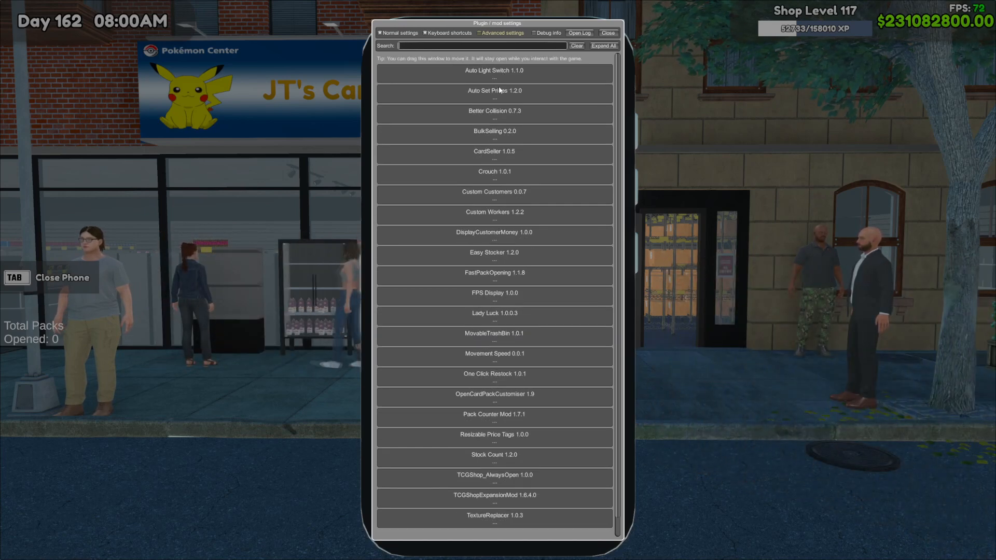
Expand the Better Collision 0.7.3 entry in the F1 plugin settings list.
left_click(494, 111)
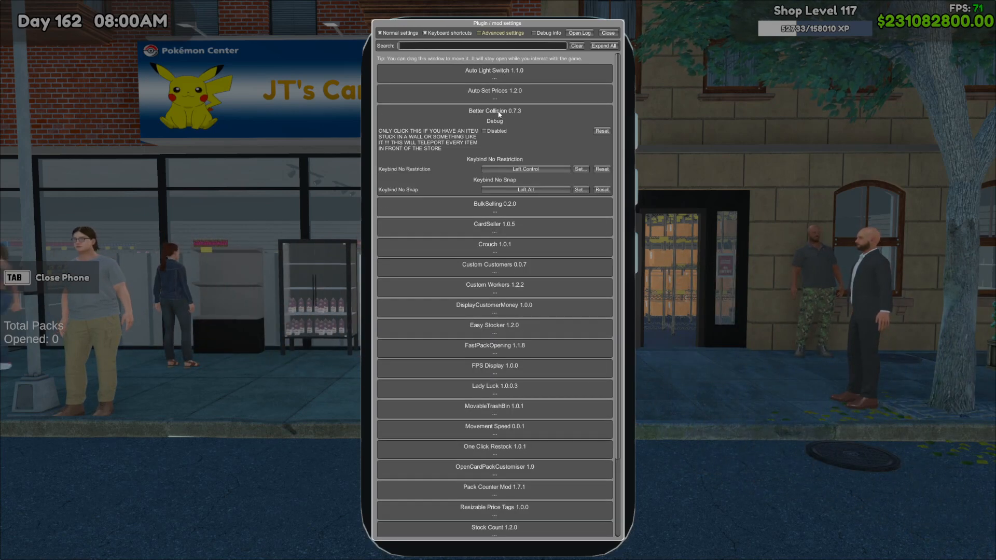